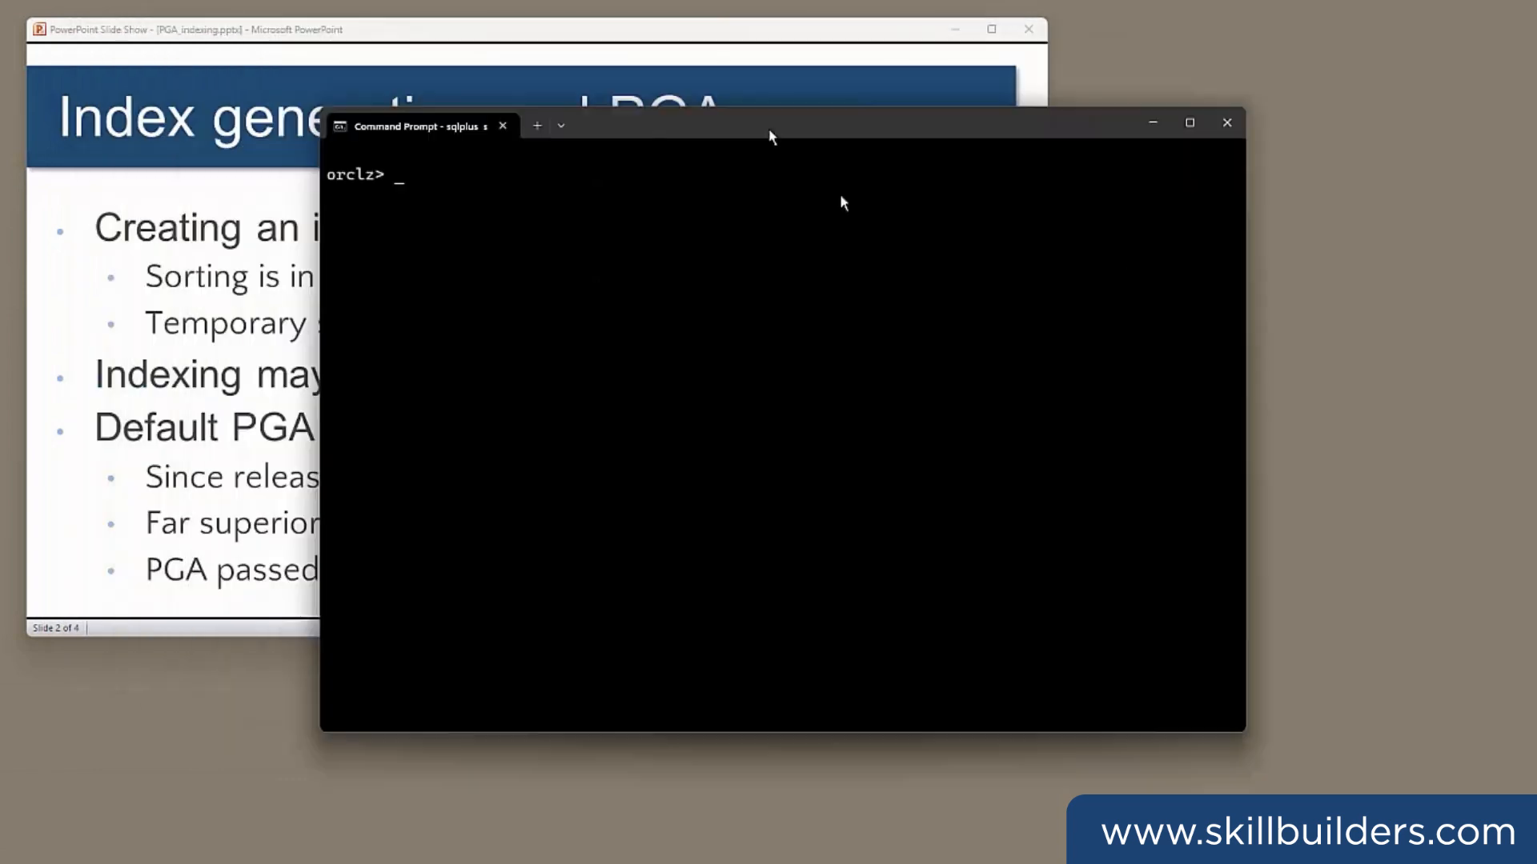
Connect as scott and query v$process for the session's used, allocated and maximum PGA memory
{"action": "left_click_drag", "start_coordinate": [770, 136], "coordinate": [1029, 157]}
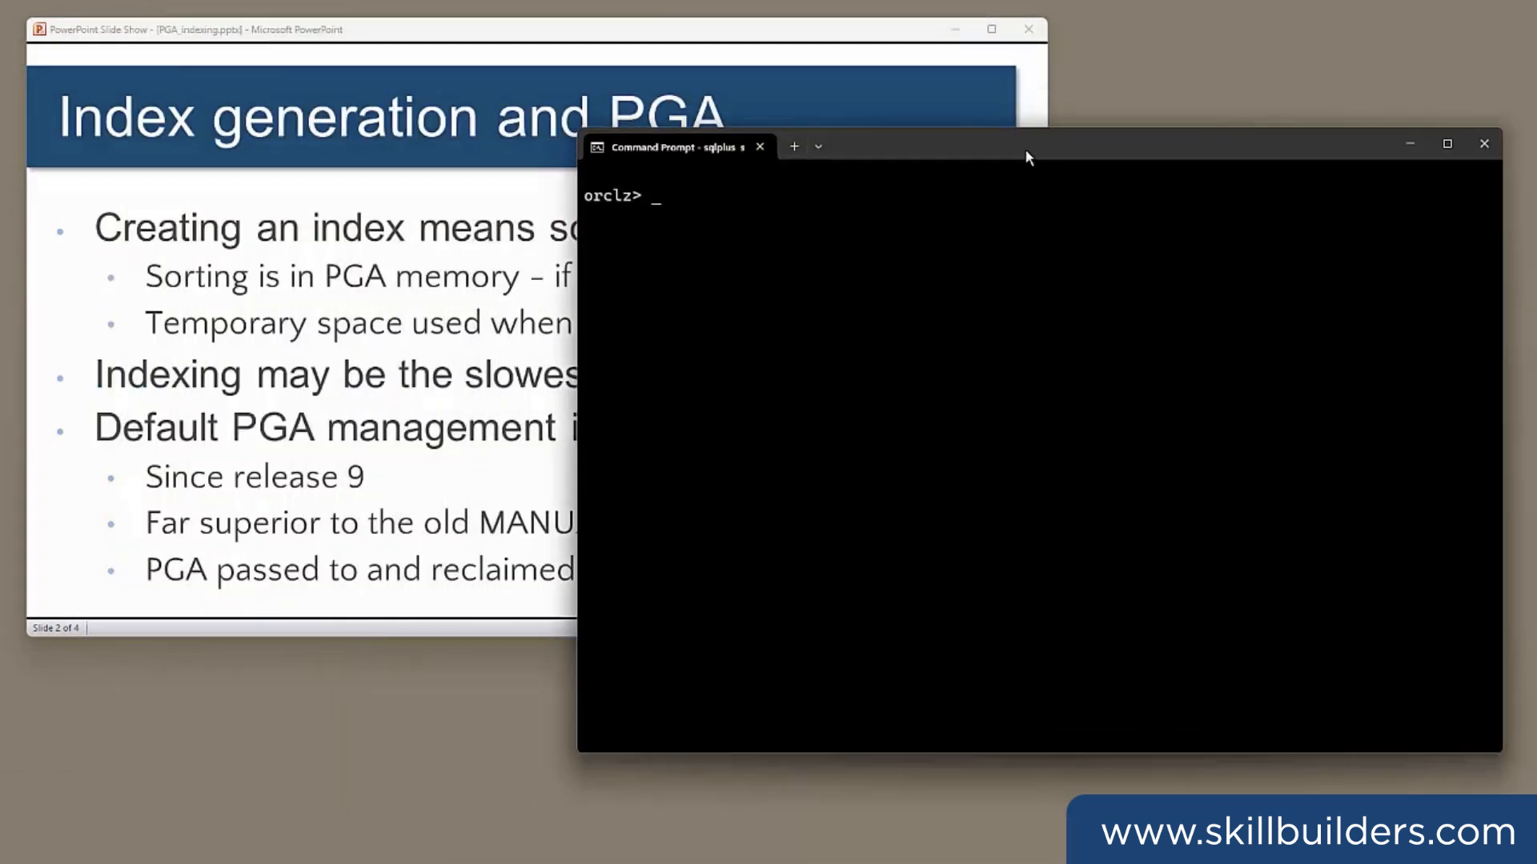
{"action": "type", "text": "conn"}
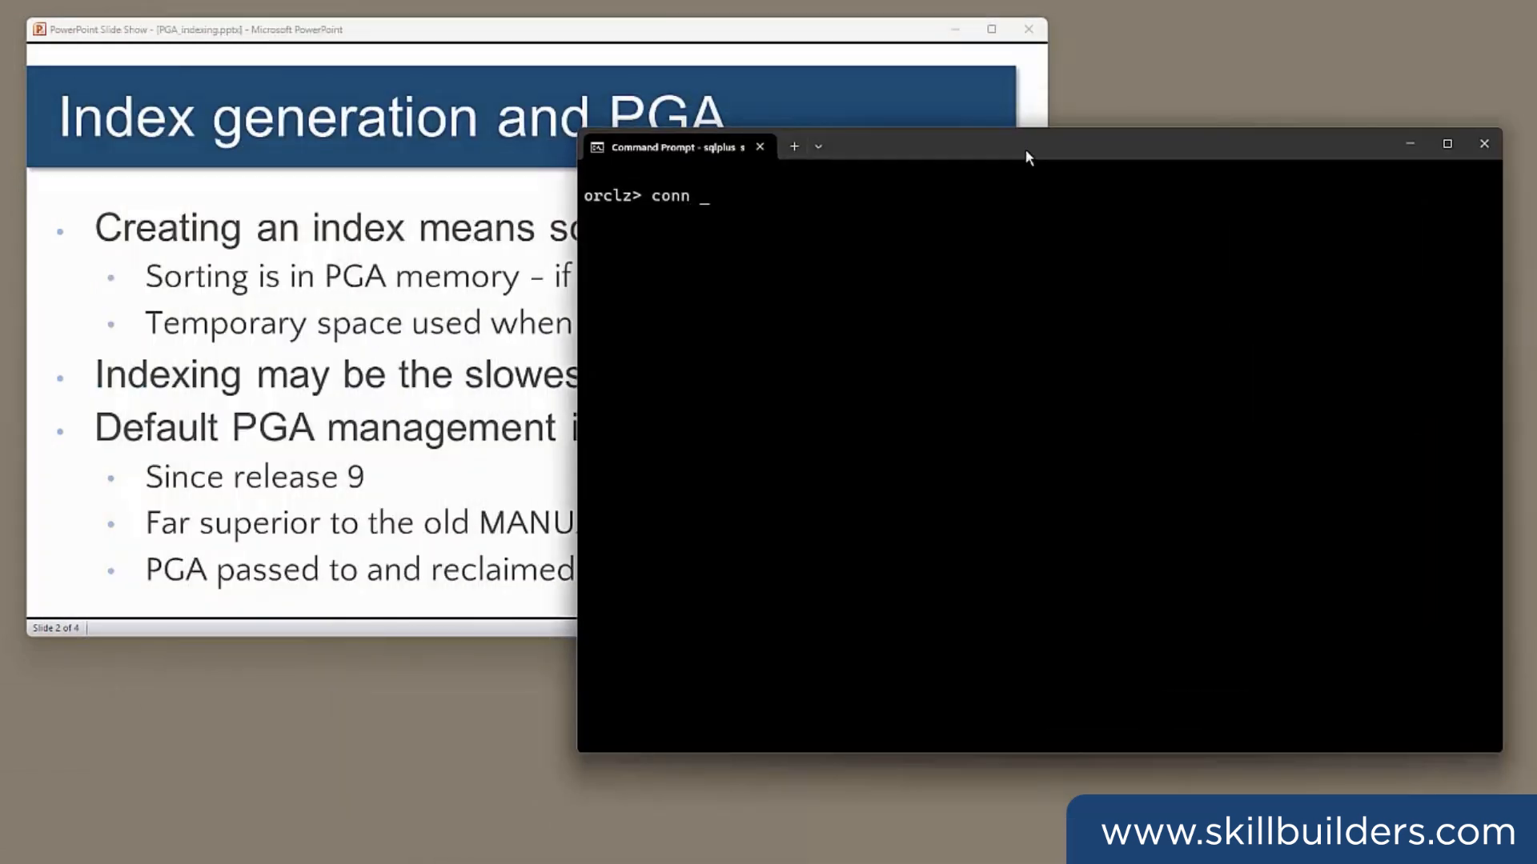
{"action": "type", "text": "scott/tiger"}
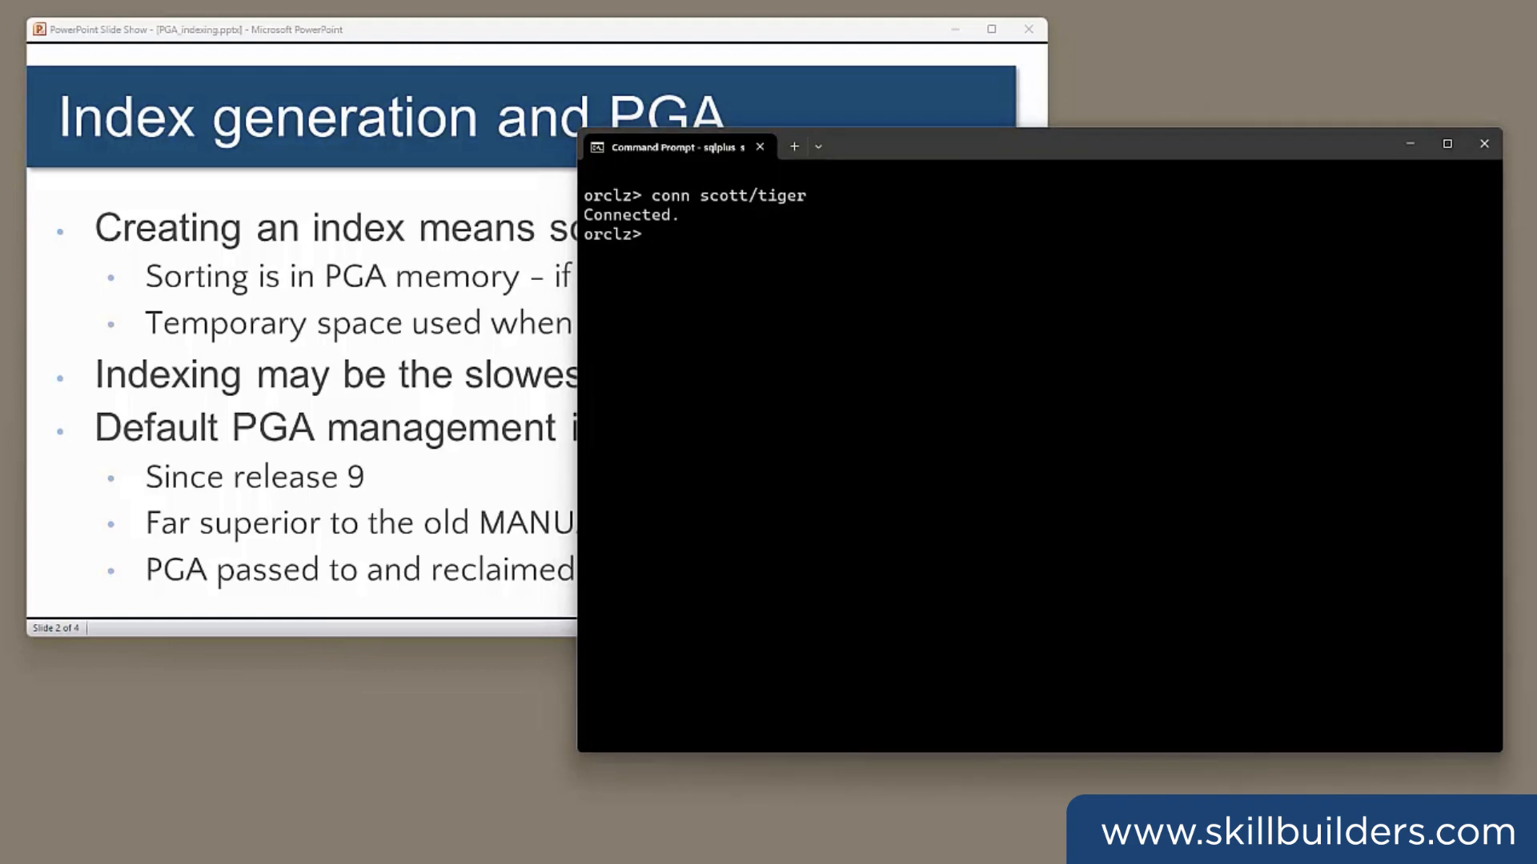
{"action": "type", "text": "select PGA_USED_MEM, PGA_ALLOC_MEM, PGA_MAX_MEM from v$process where addr=(select paddr from v$session where sid=(select max(sid) from v$mystat));"}
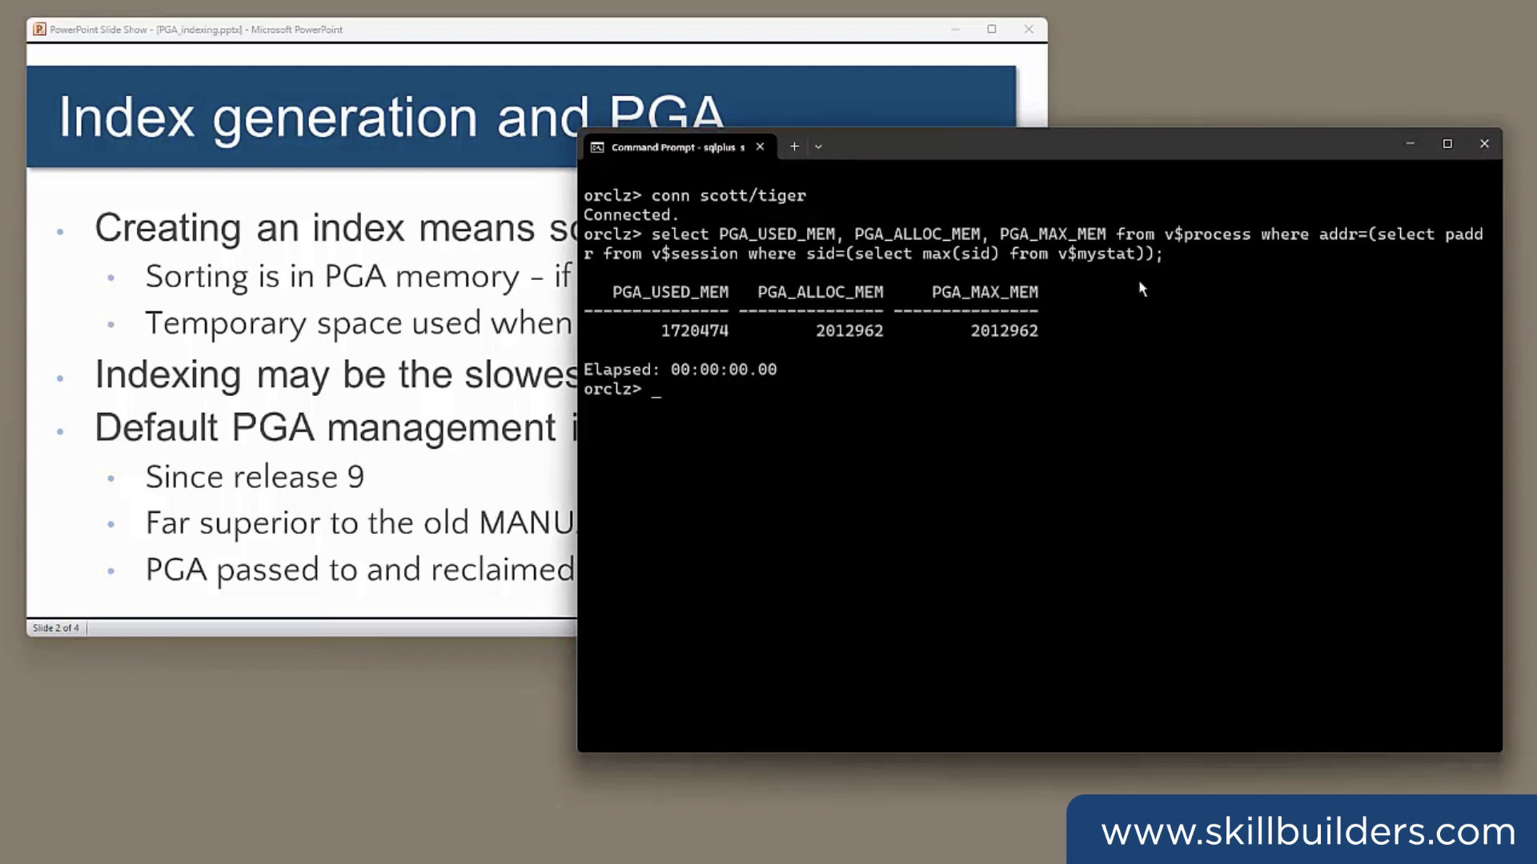
{"action": "mouse_move", "coordinate": [886, 394]}
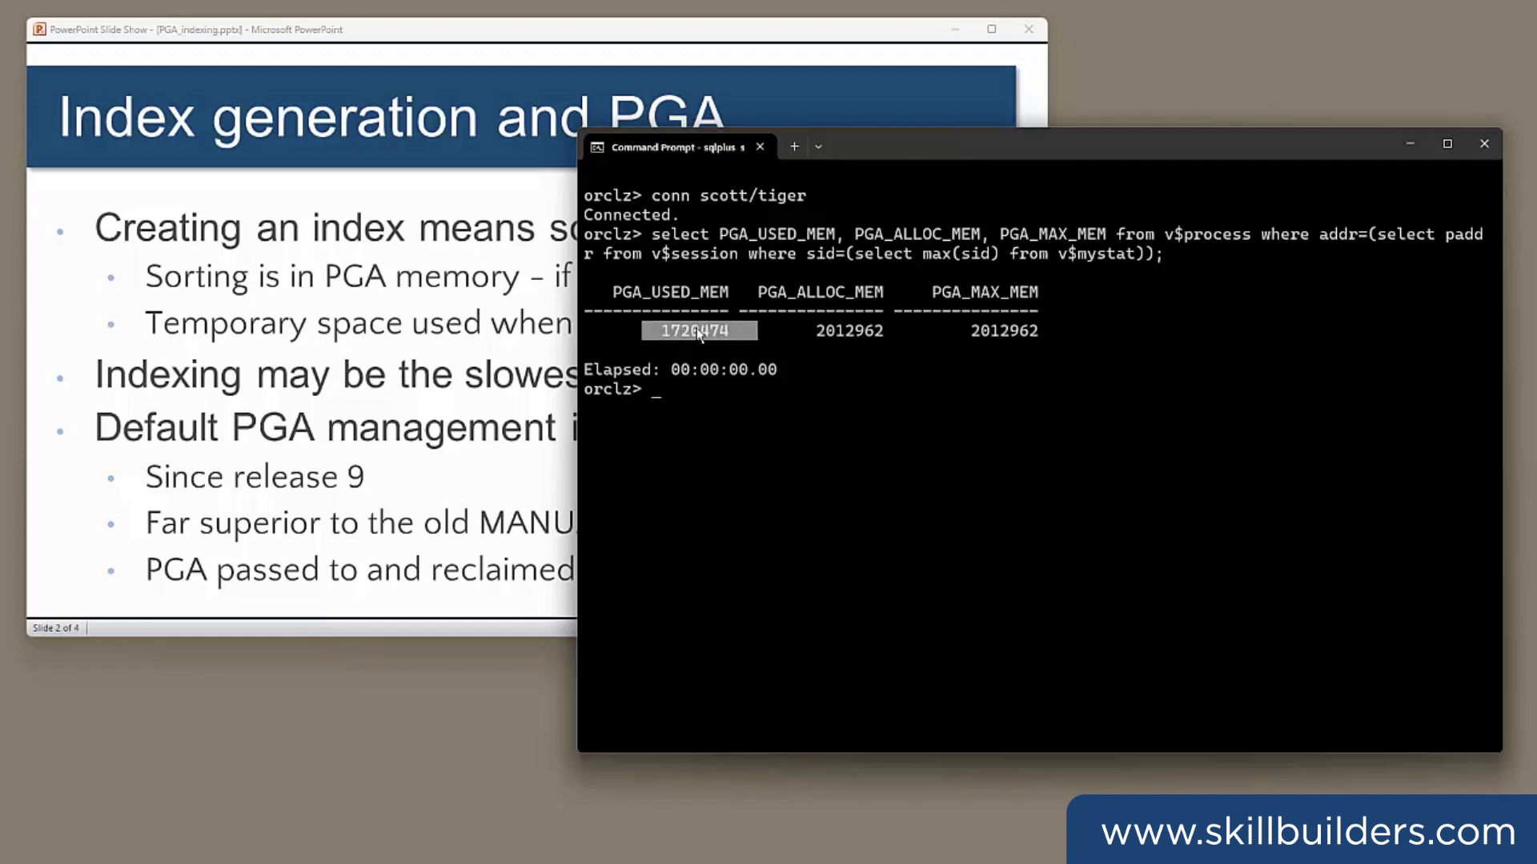
{"action": "mouse_move", "coordinate": [1364, 378]}
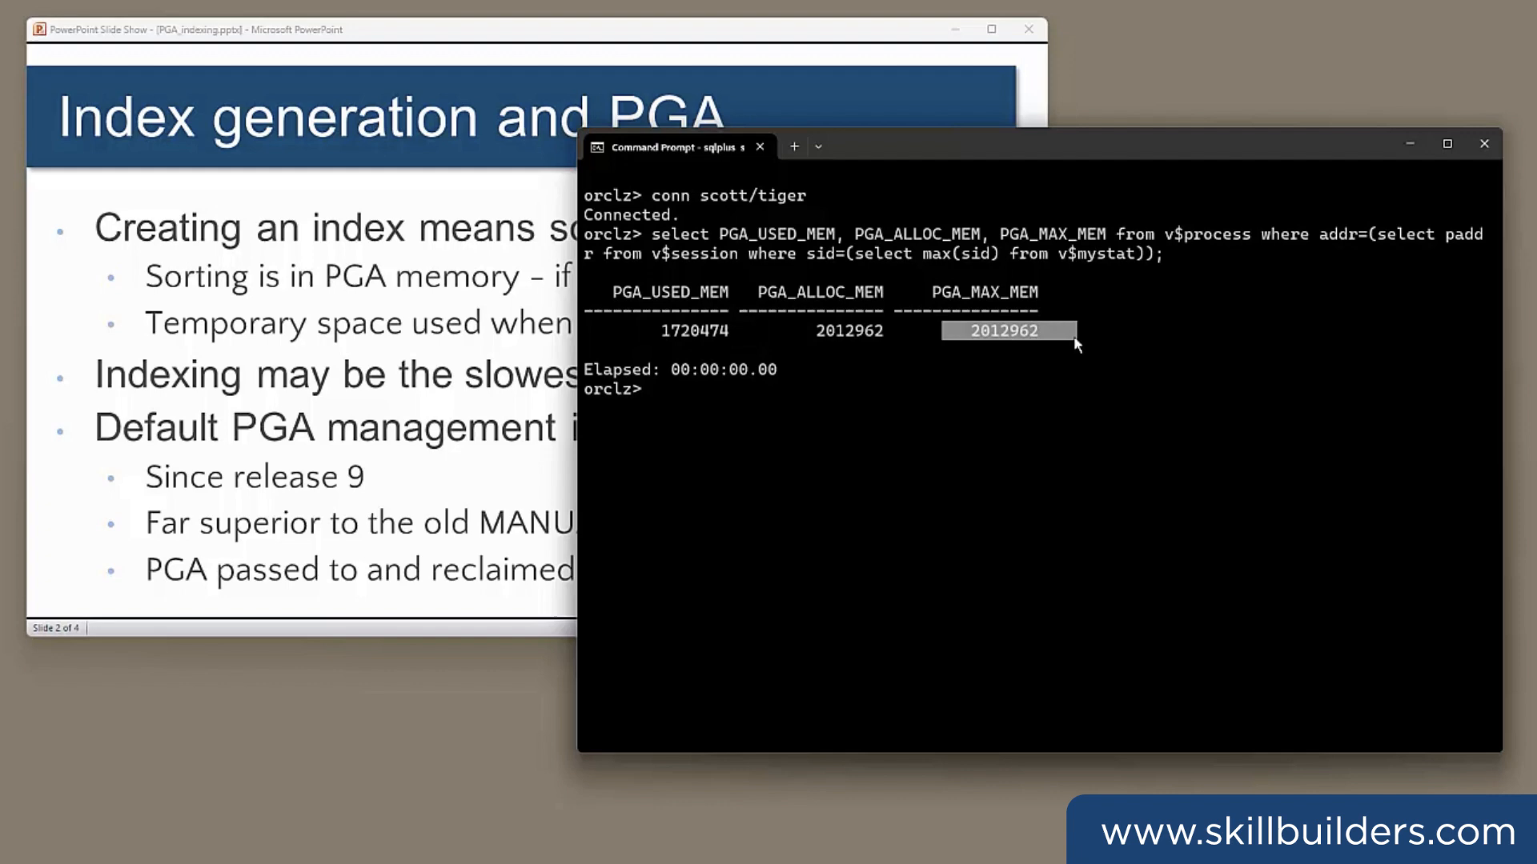
{"action": "mouse_move", "coordinate": [1010, 308]}
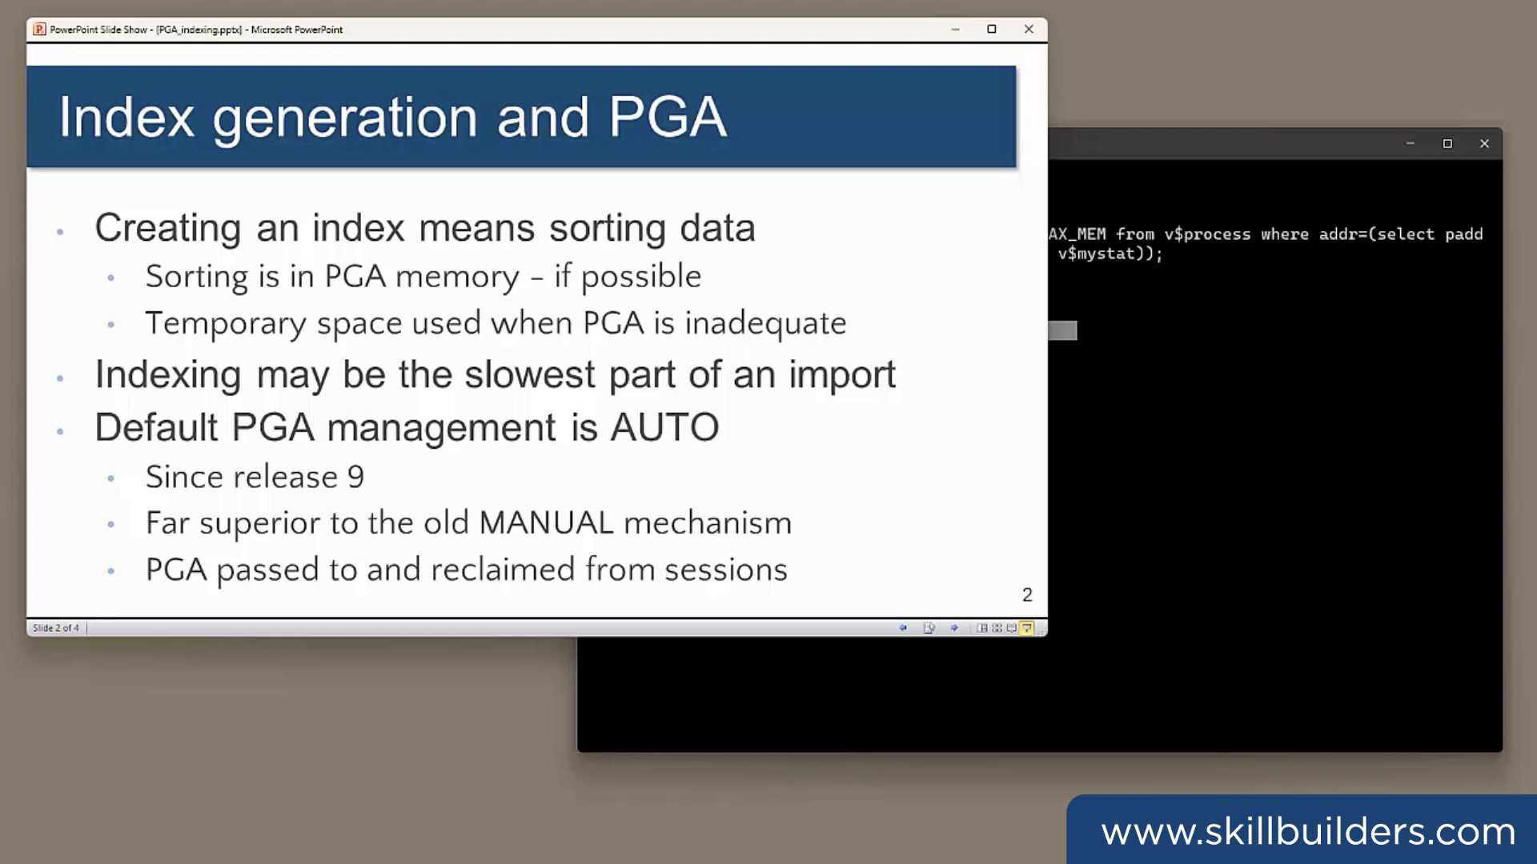
Advance the presentation to slide 3, 'The problem and solution'
{"action": "key", "text": "right"}
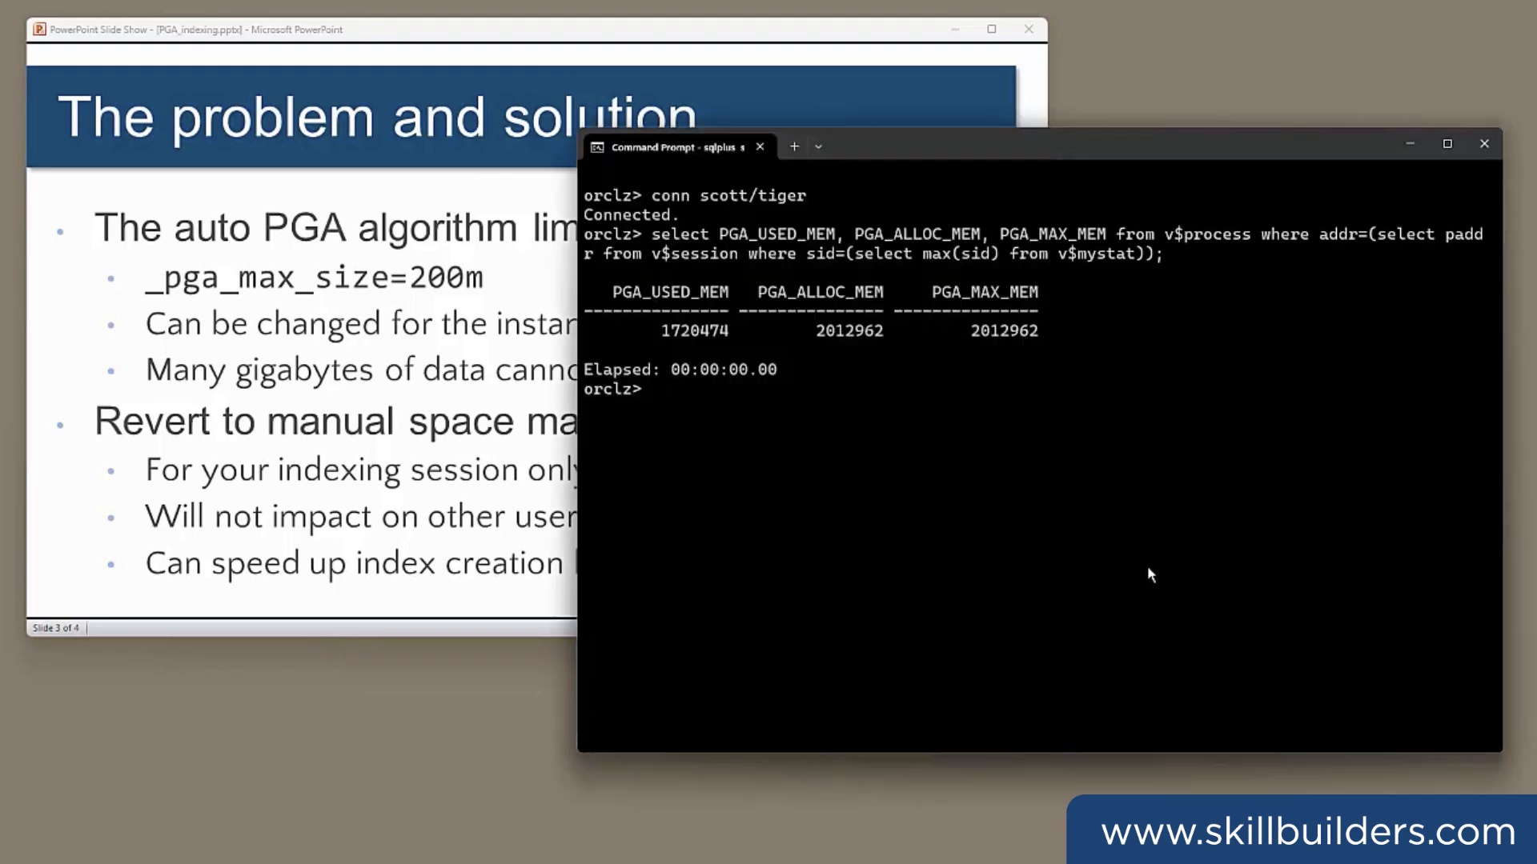
Reconnect as sysdba and run the x$ksppi query showing _pga_max_size at 209715200
{"action": "type", "text": "conn"}
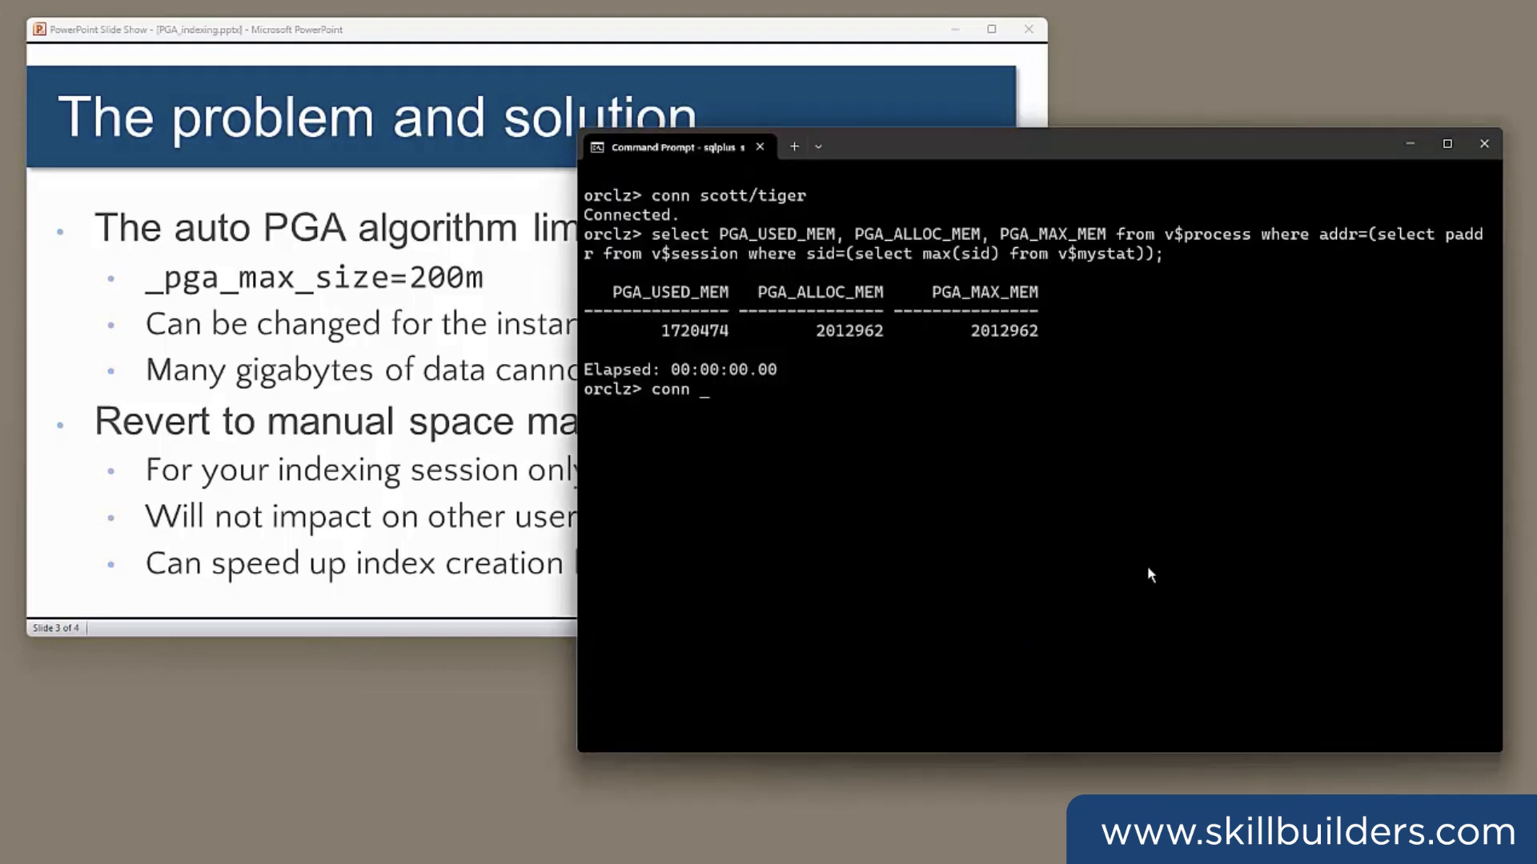
{"action": "type", "text": "/ as"}
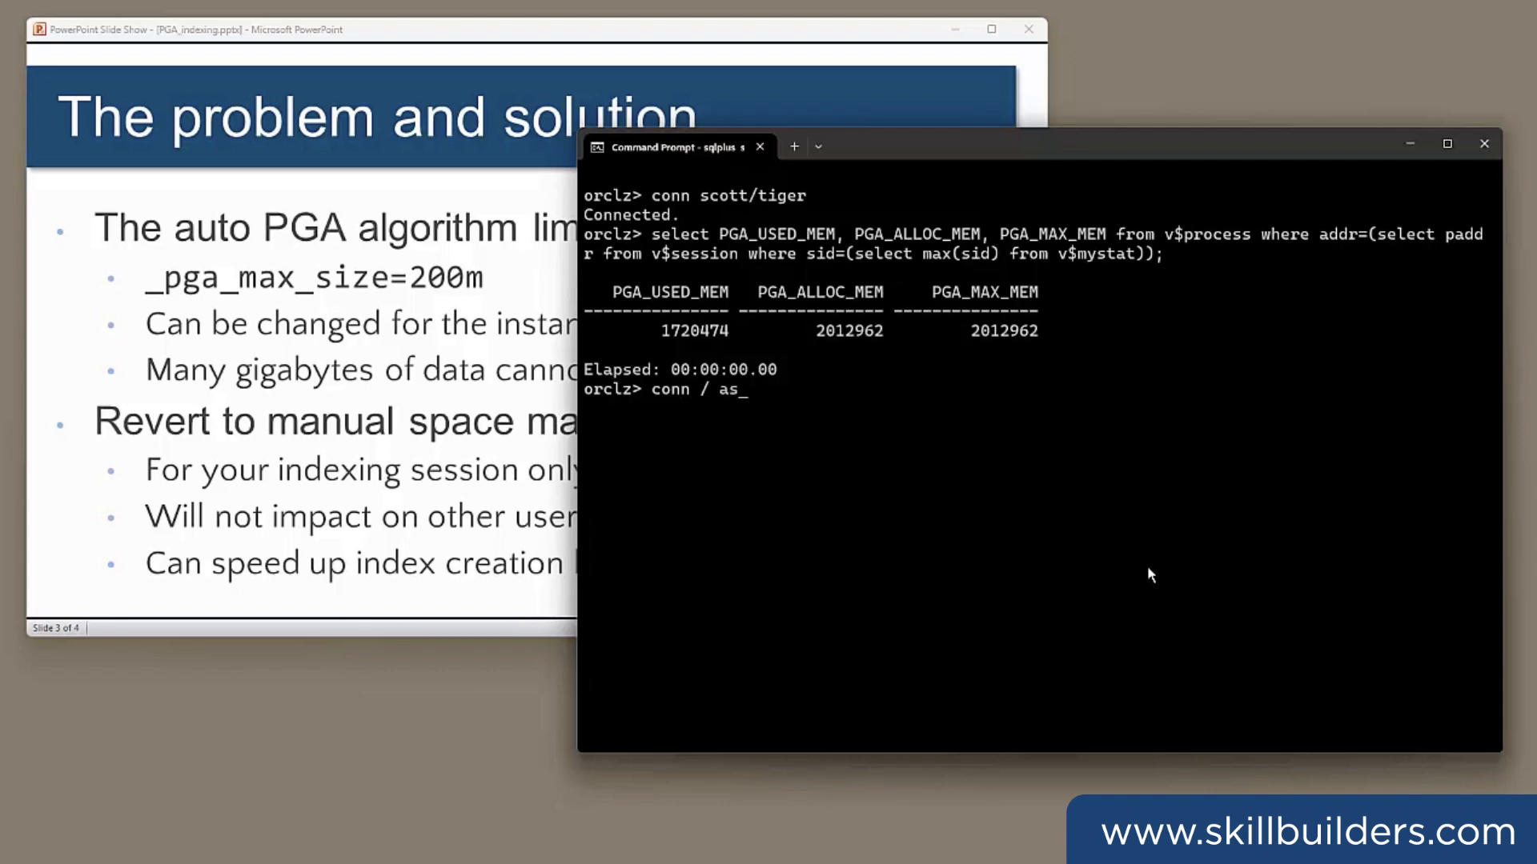
{"action": "type", "text": "sysdba"}
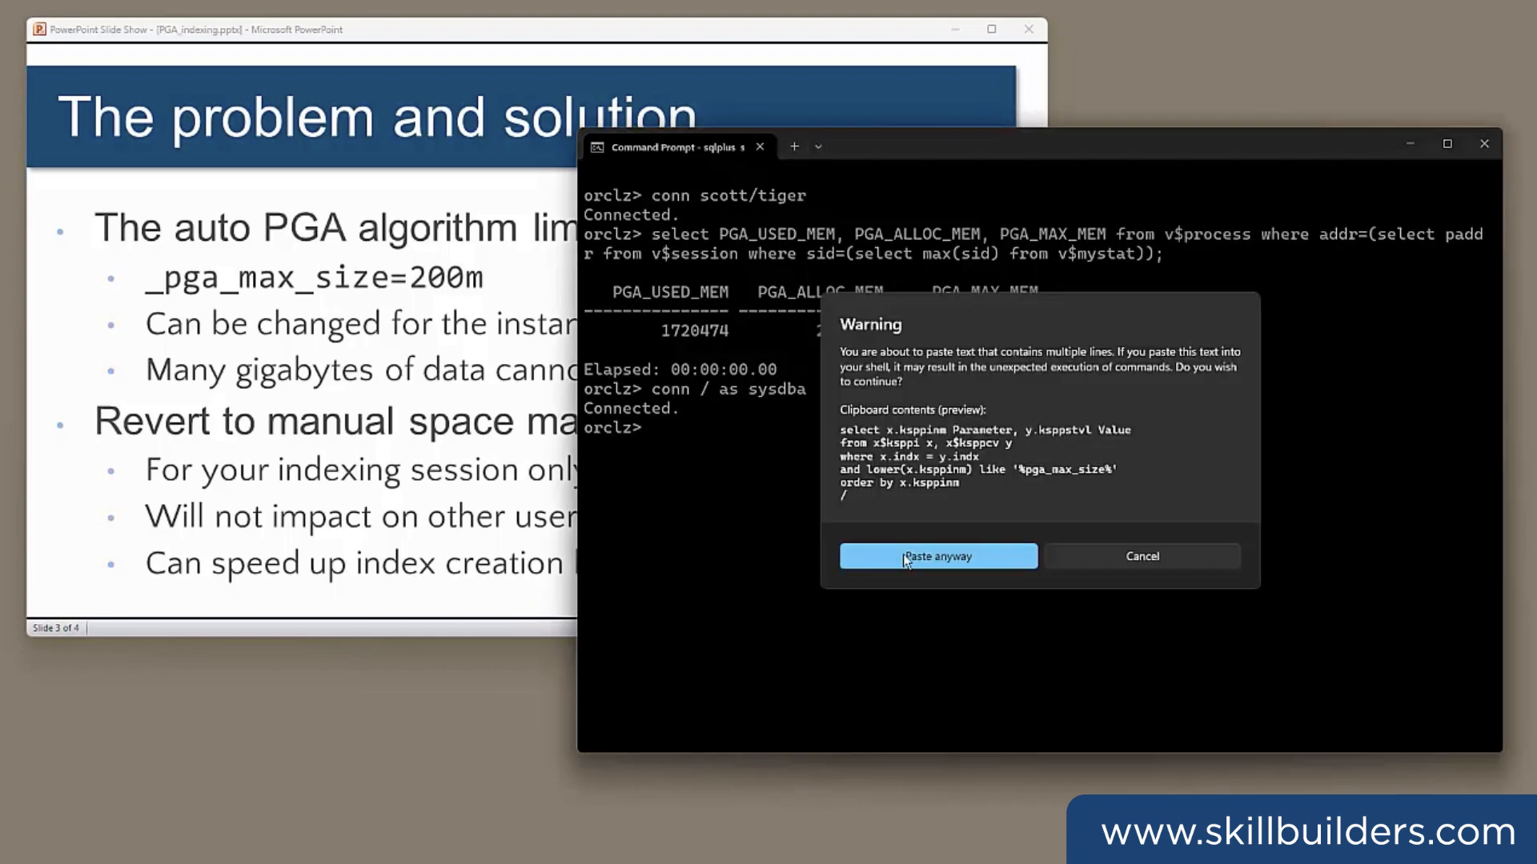
{"action": "left_click", "coordinate": [936, 555]}
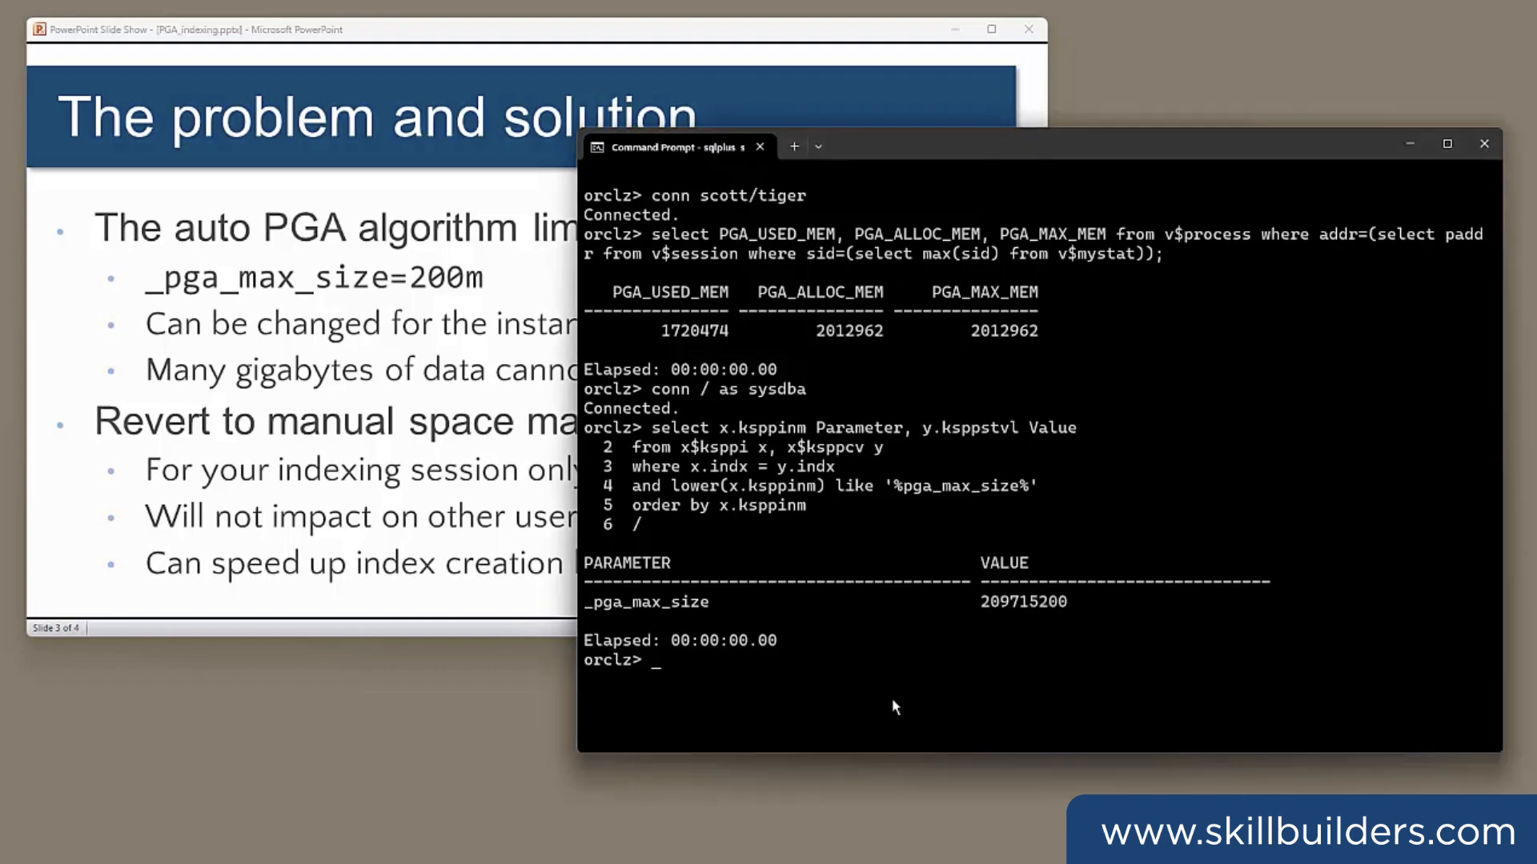
Attempt alter session set "_pga_max_size"=500000000, which fails with ORA-02096
{"action": "type", "text": "alter session set \"_pga_max_size\"=500000000;"}
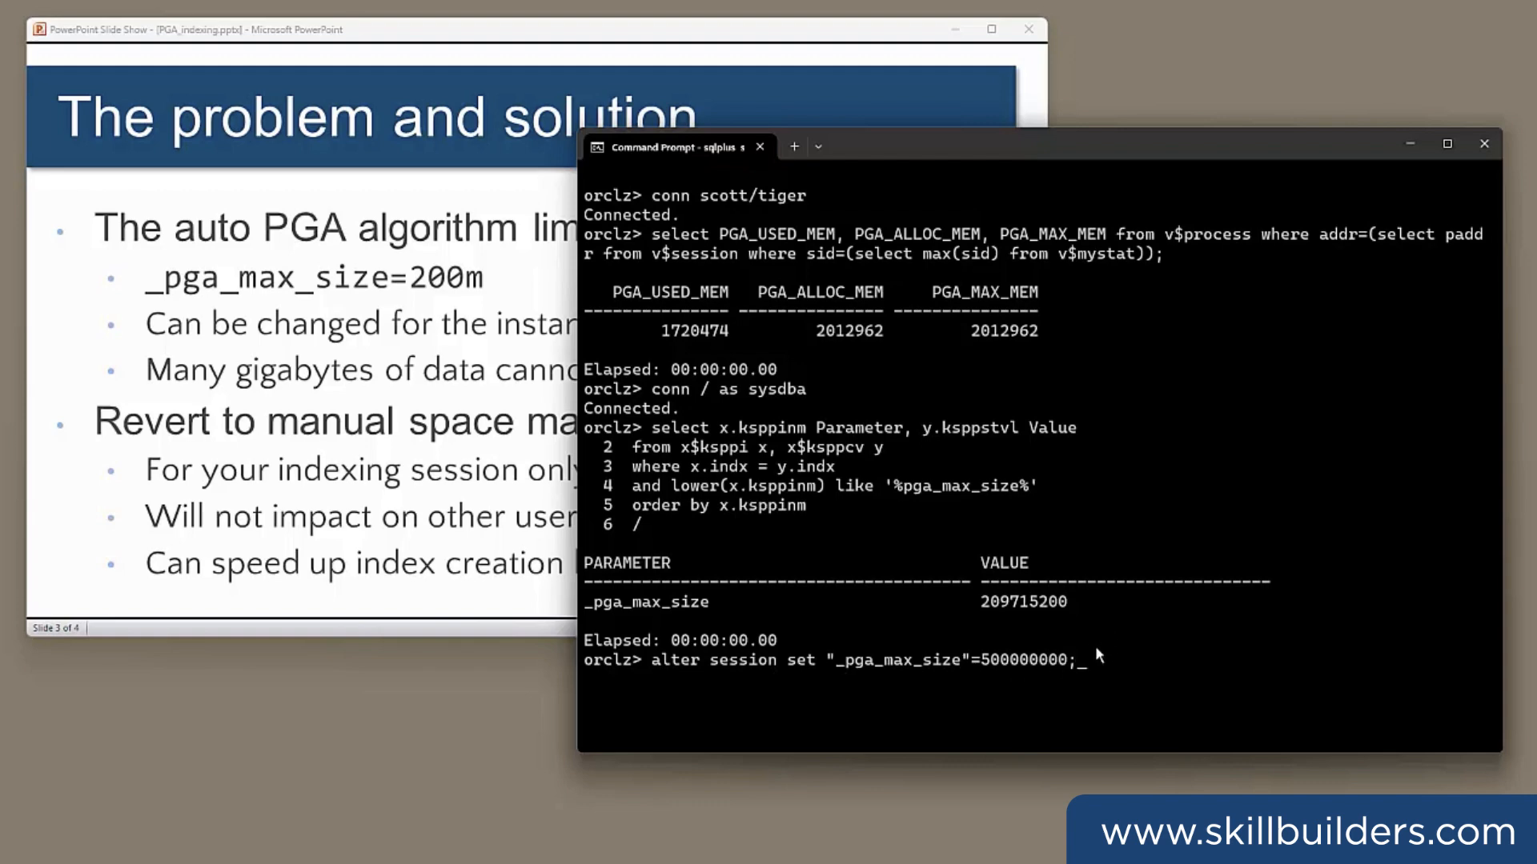
{"action": "key", "text": "Return"}
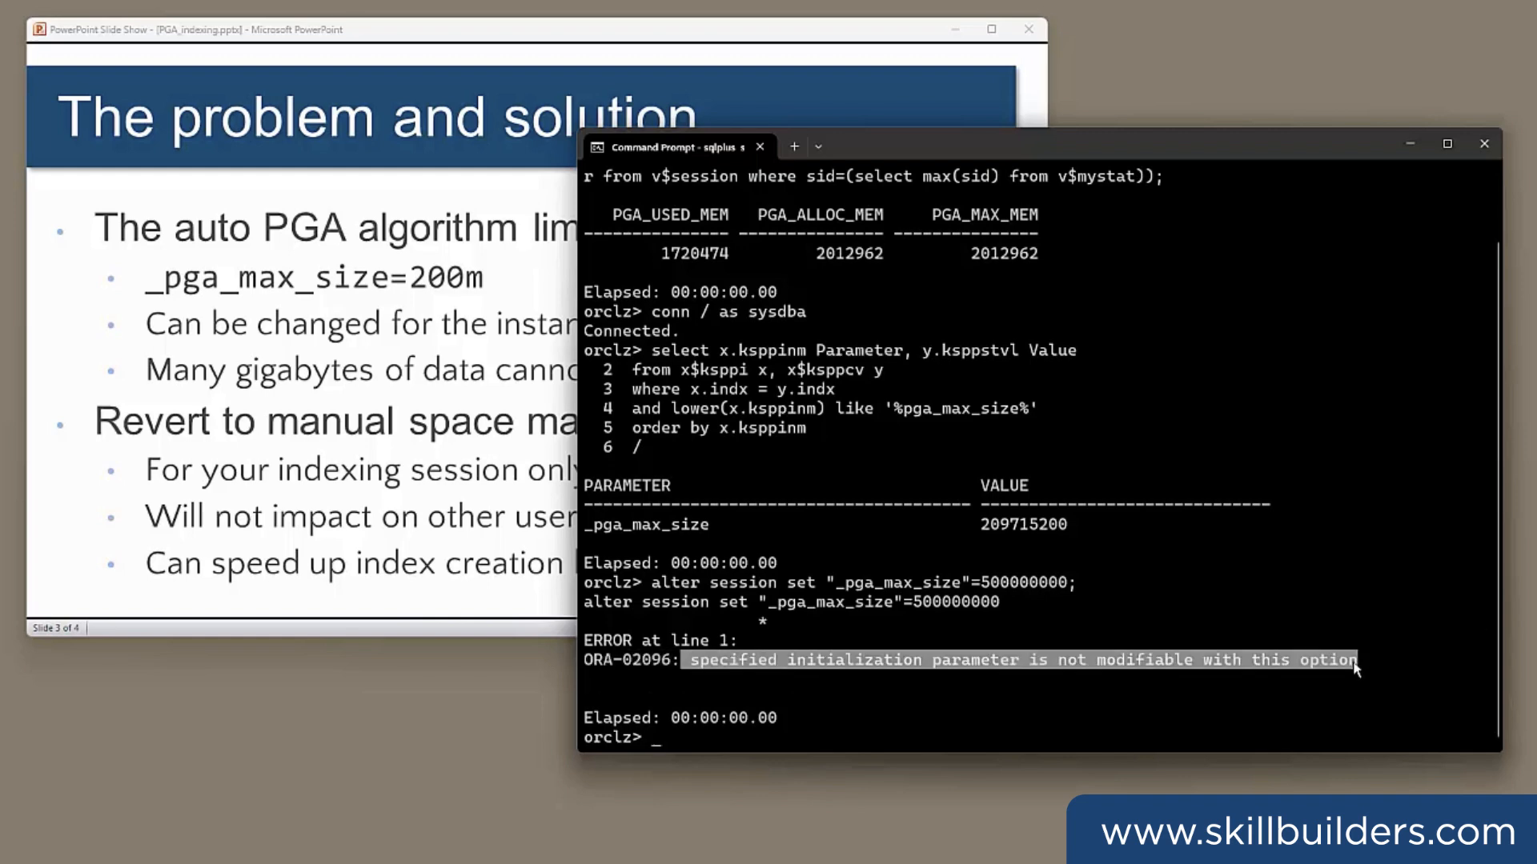
{"action": "mouse_move", "coordinate": [756, 536]}
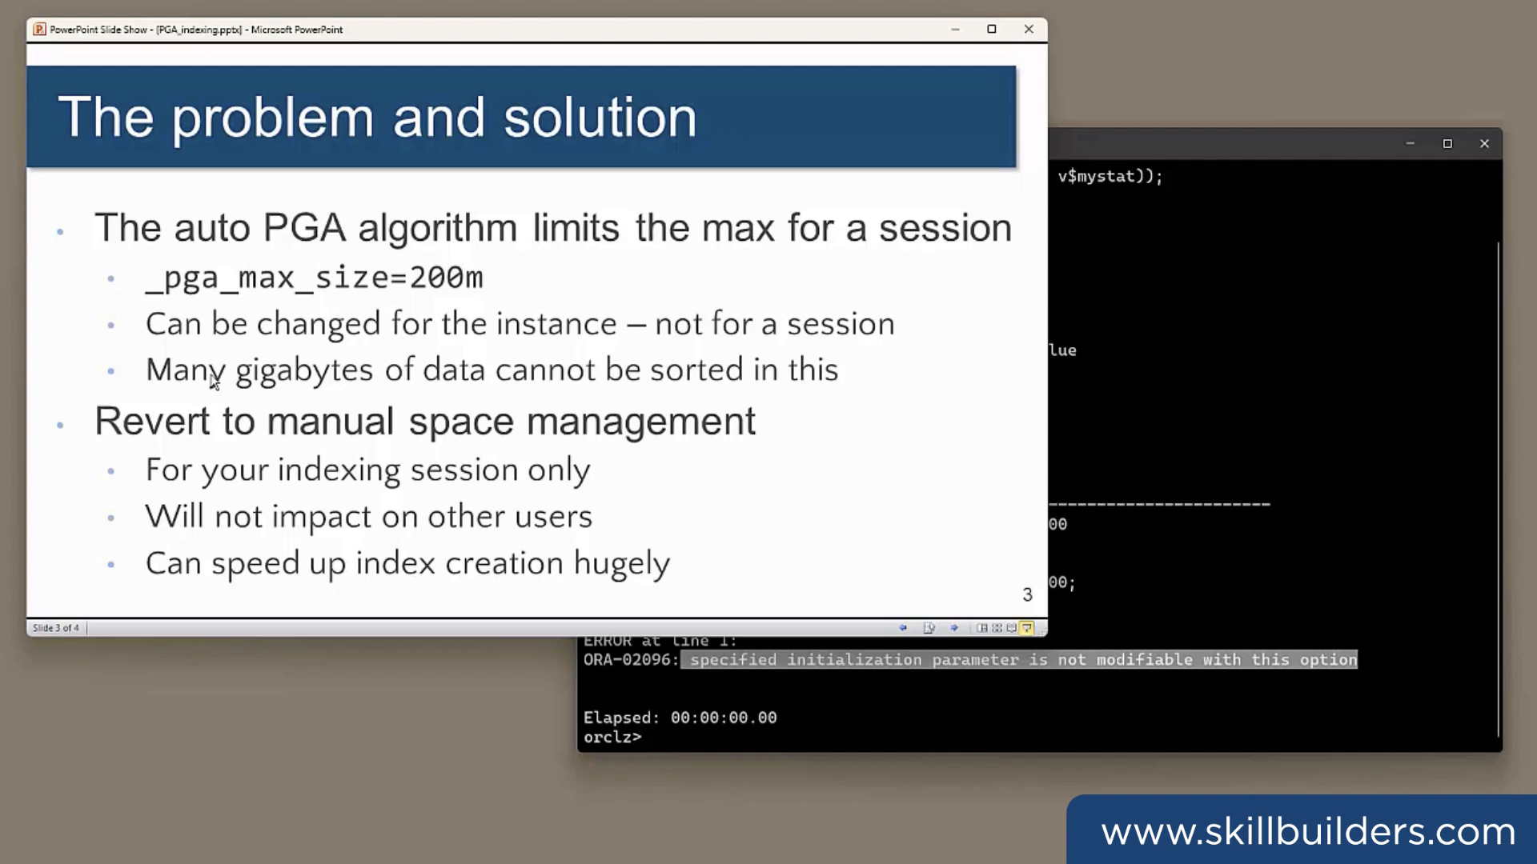
{"action": "mouse_move", "coordinate": [235, 435]}
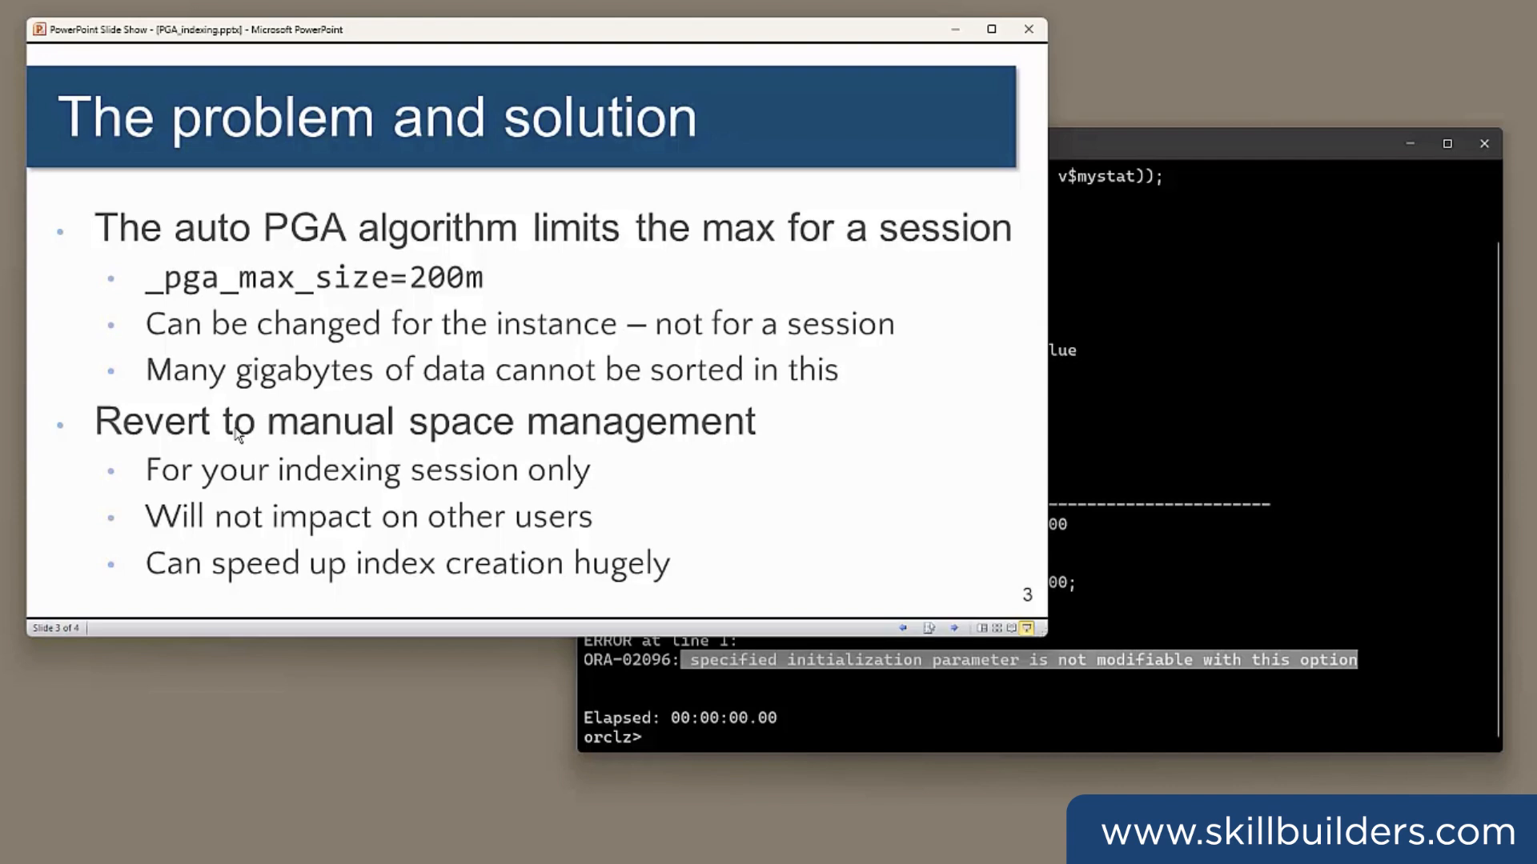
{"action": "mouse_move", "coordinate": [192, 474]}
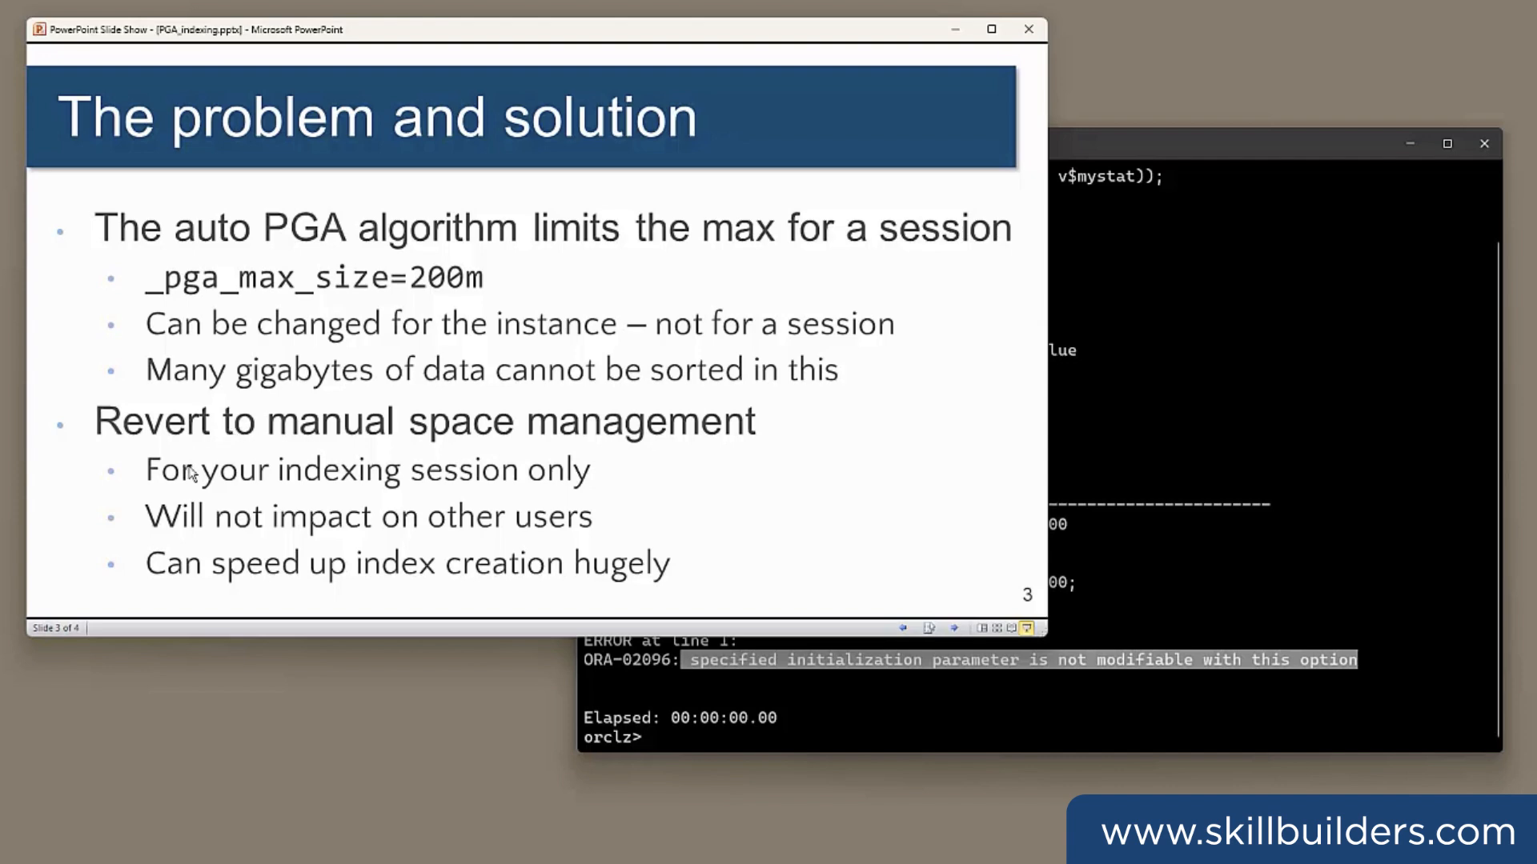
{"action": "mouse_move", "coordinate": [189, 471]}
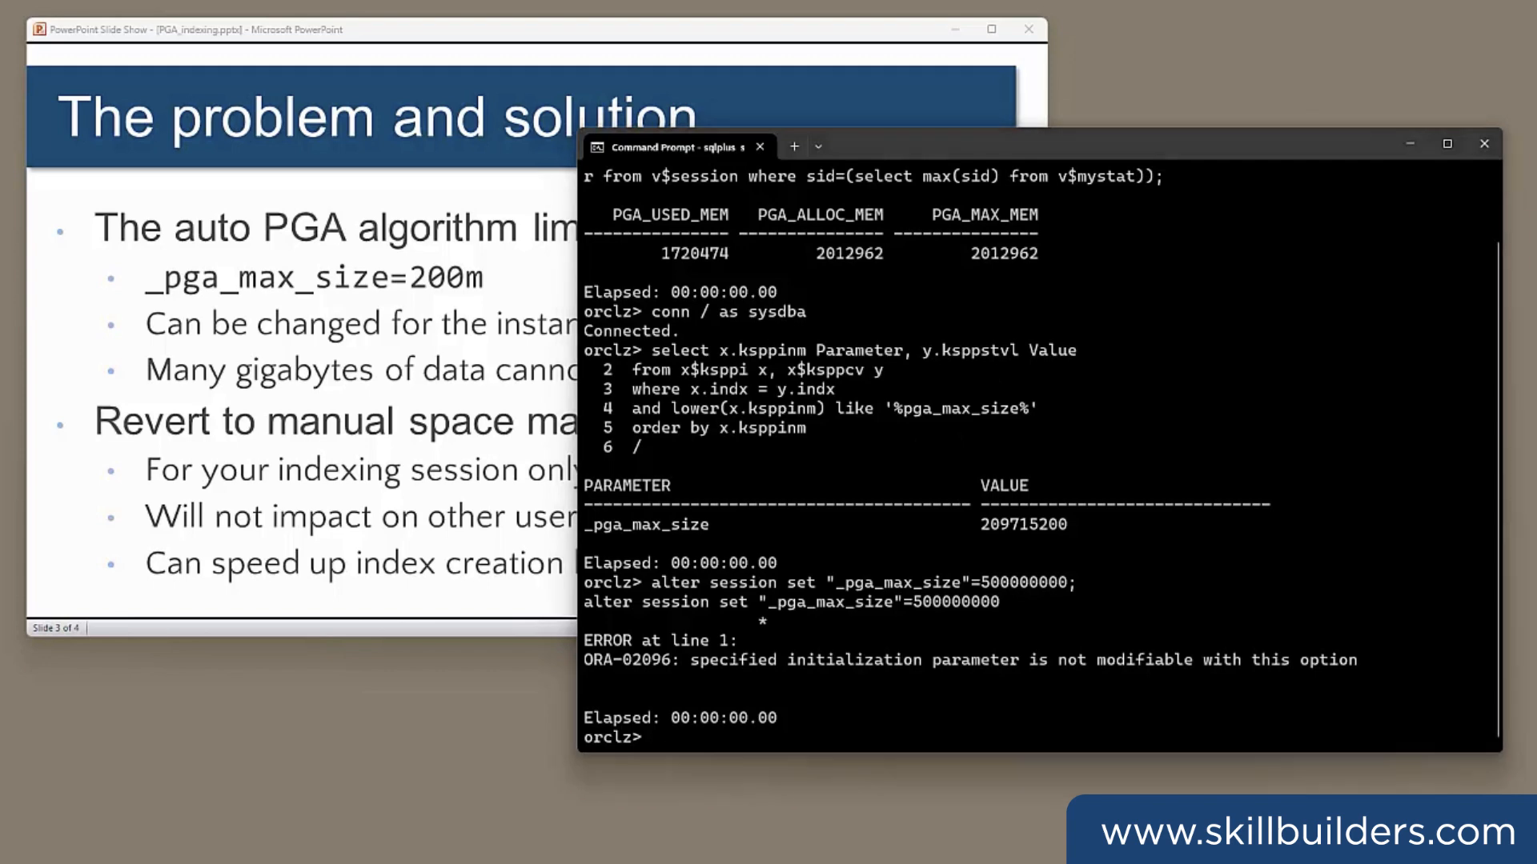
{"action": "mouse_move", "coordinate": [892, 504]}
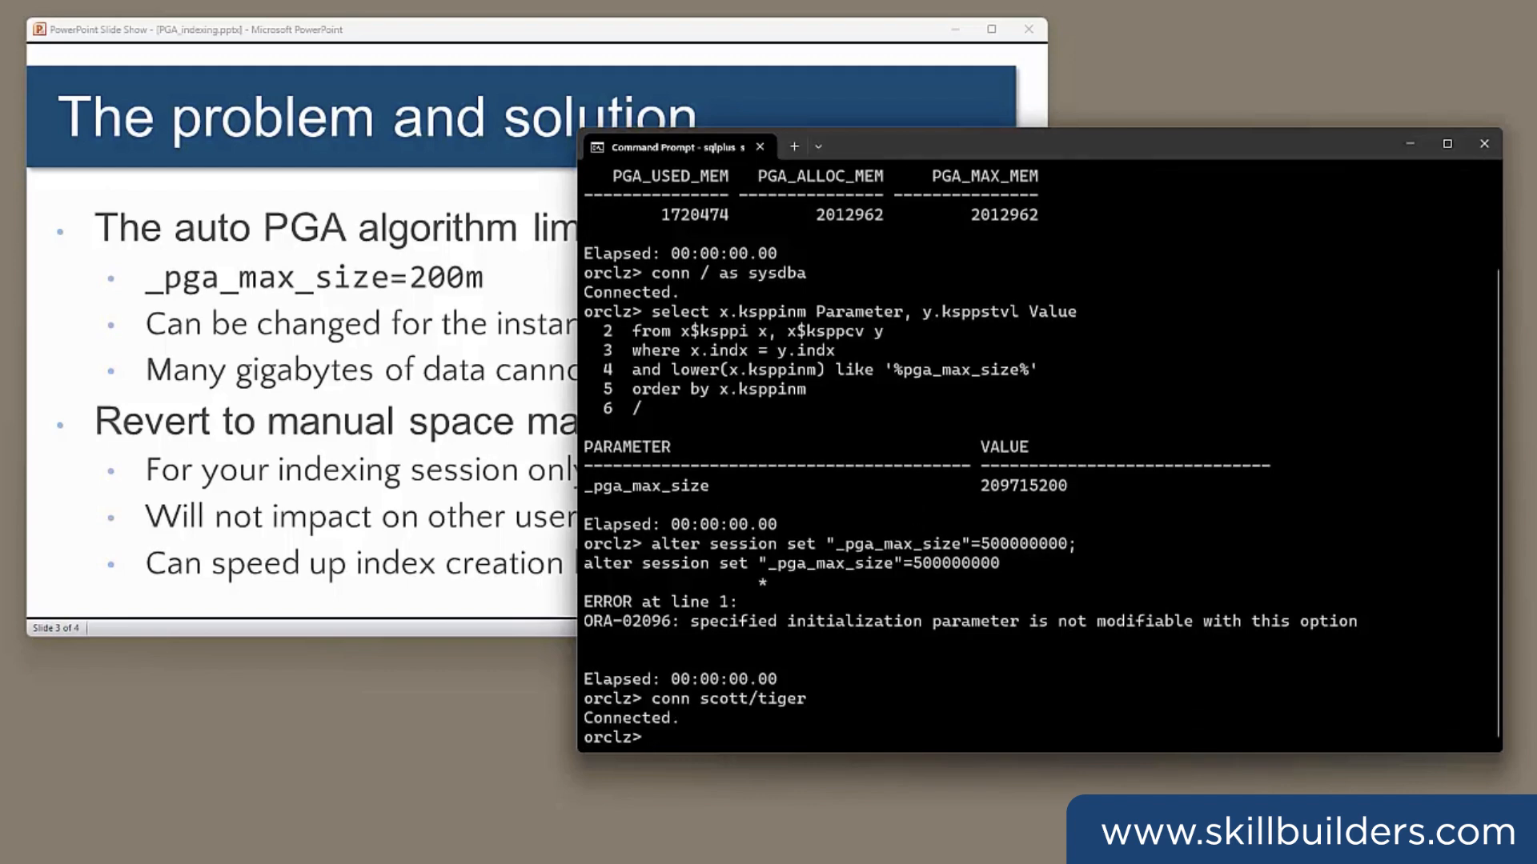
{"action": "mouse_move", "coordinate": [810, 689]}
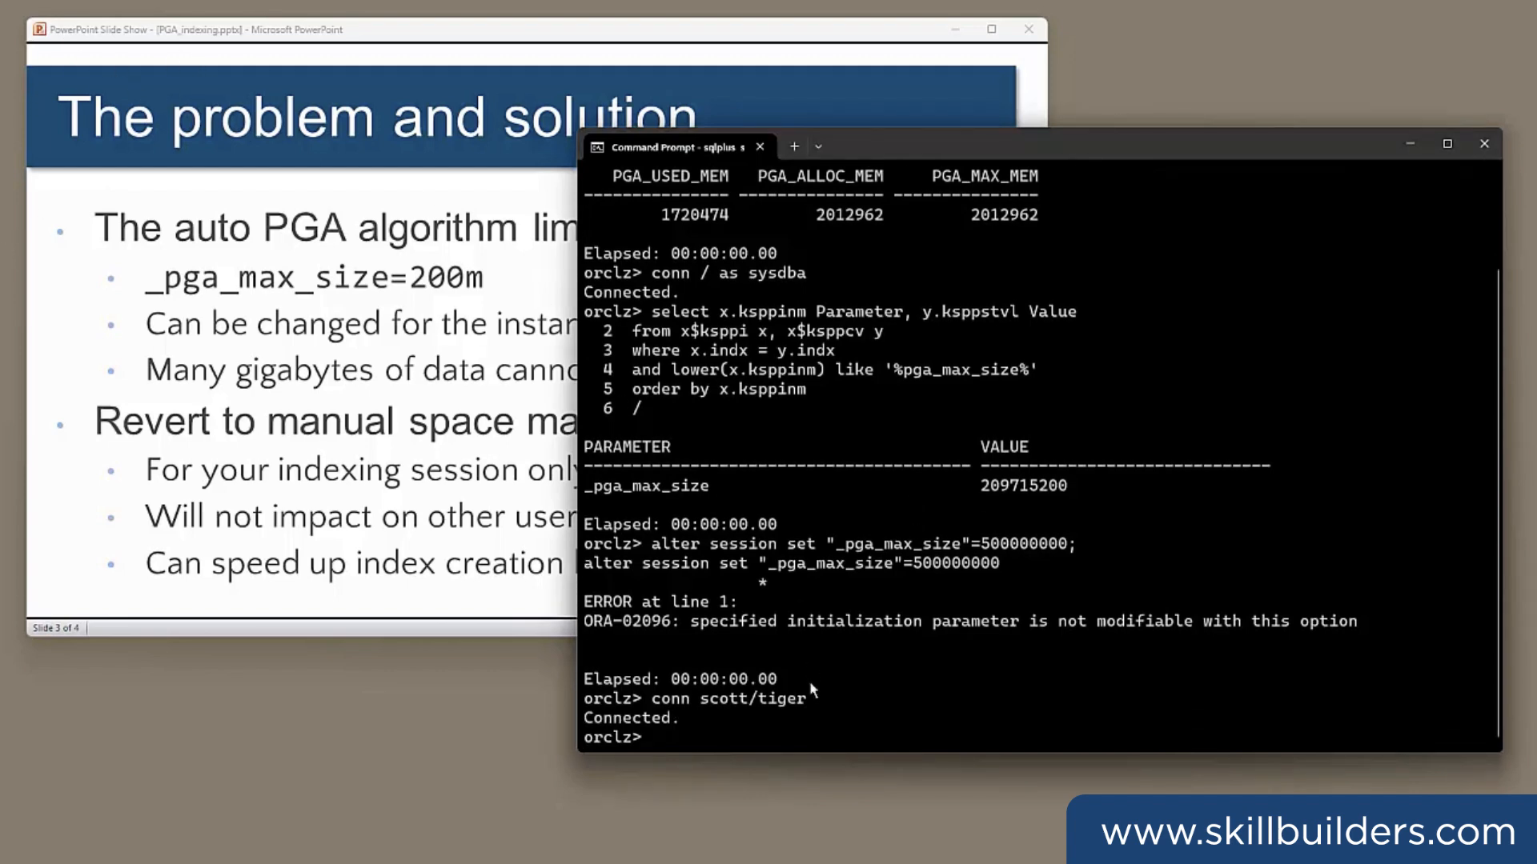
Describe the customers table and count its 14,208,000 rows in 7.34 seconds
{"action": "type", "text": "desc cus"}
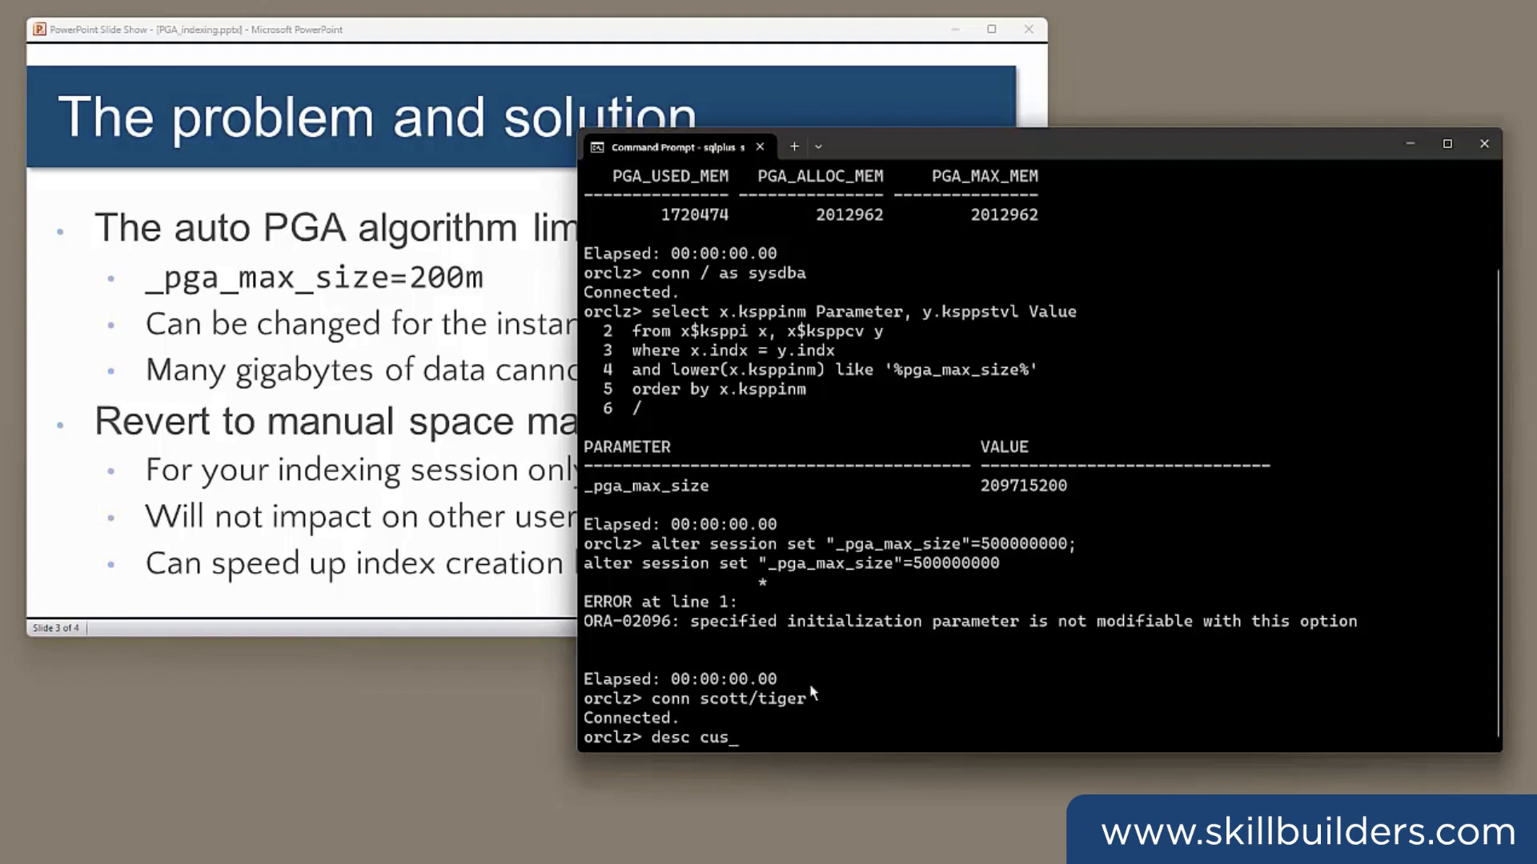
{"action": "type", "text": "tomer"}
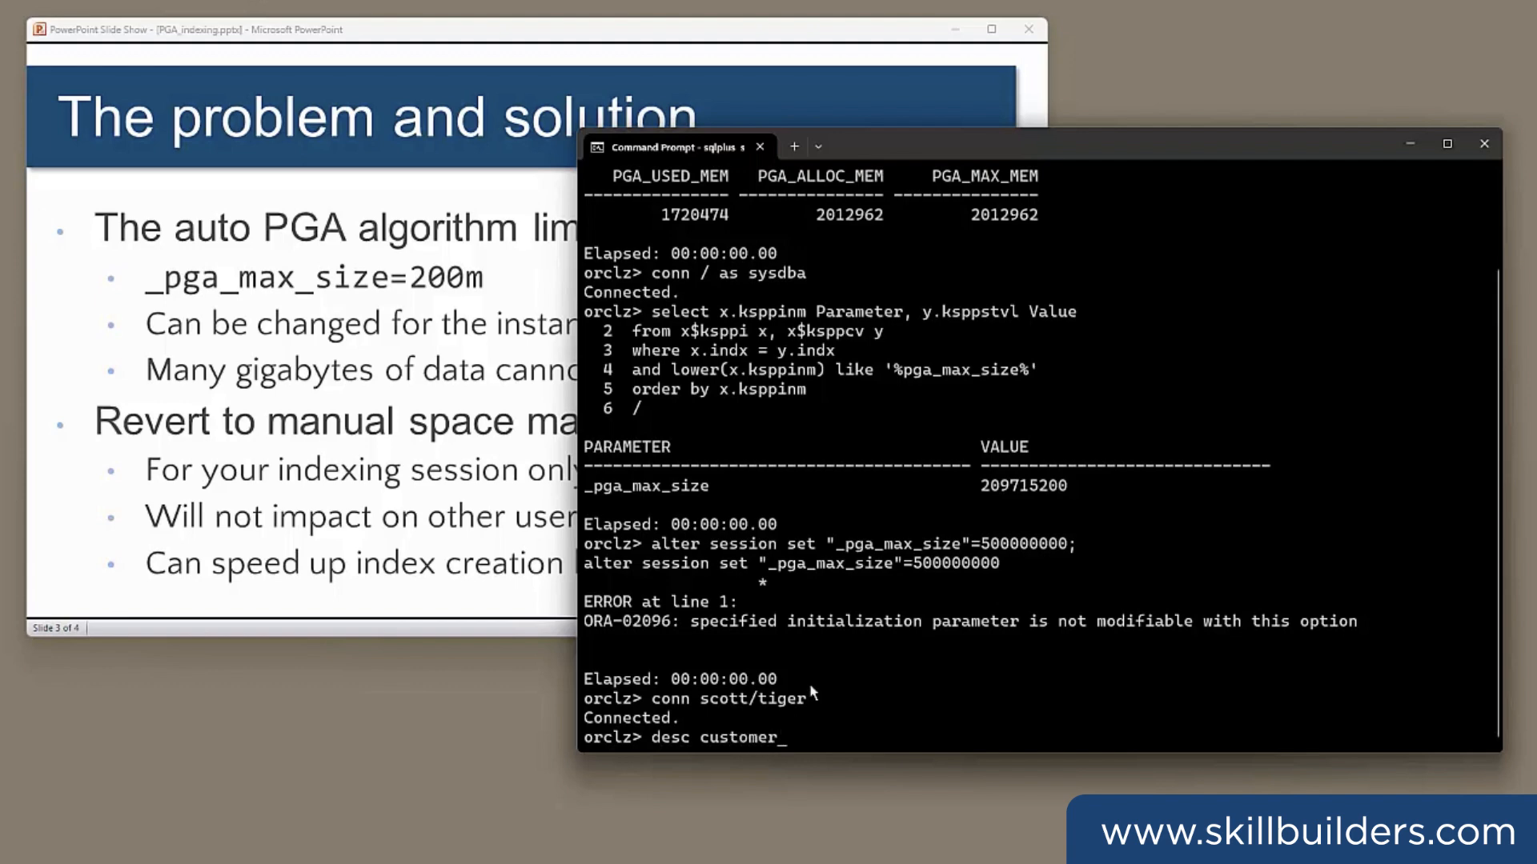
{"action": "type", "text": "s"}
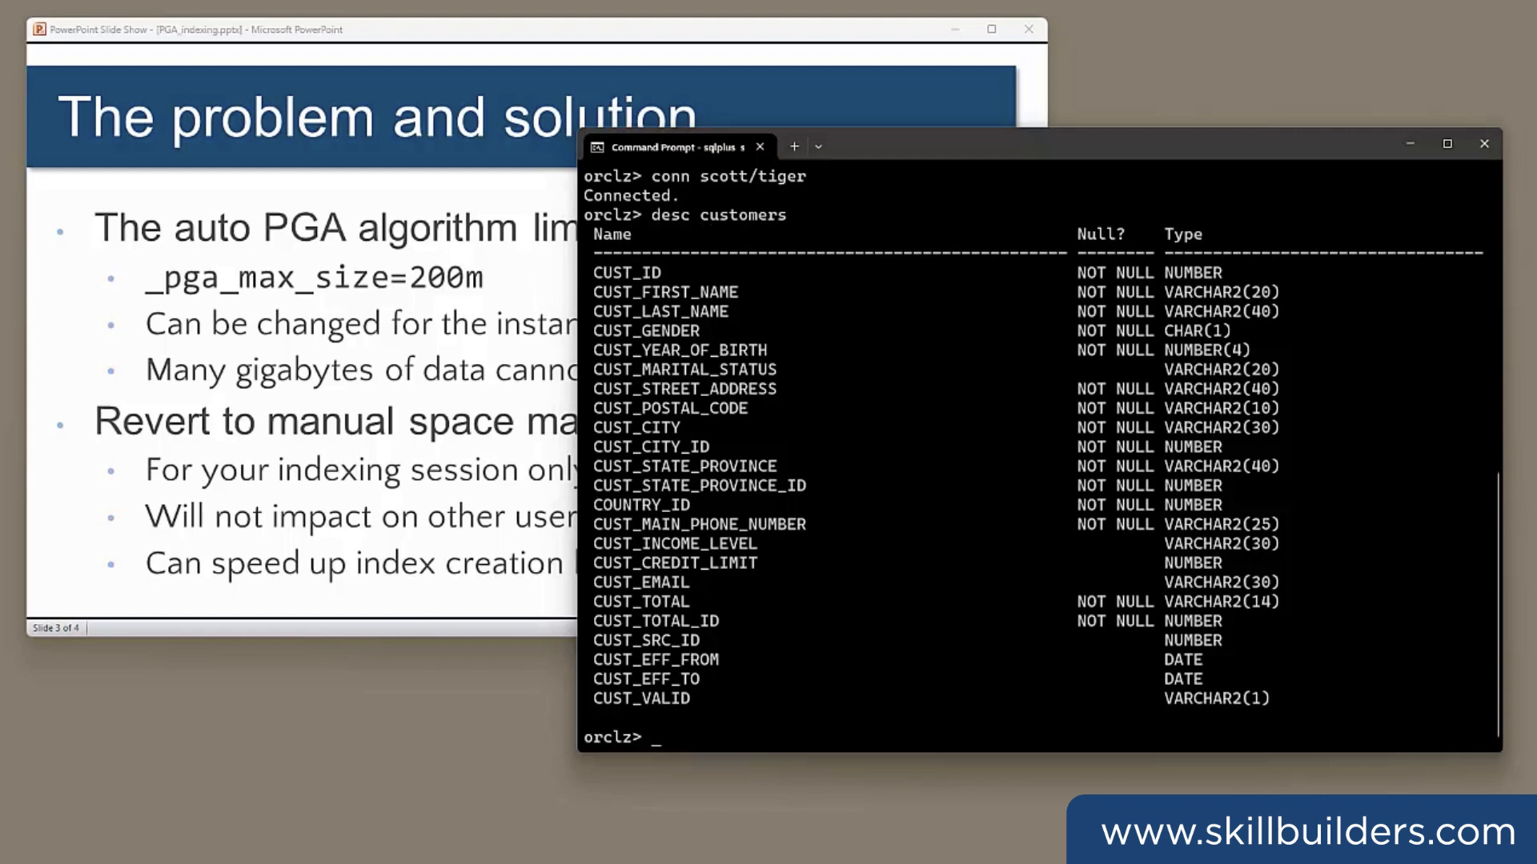
{"action": "mouse_move", "coordinate": [872, 592]}
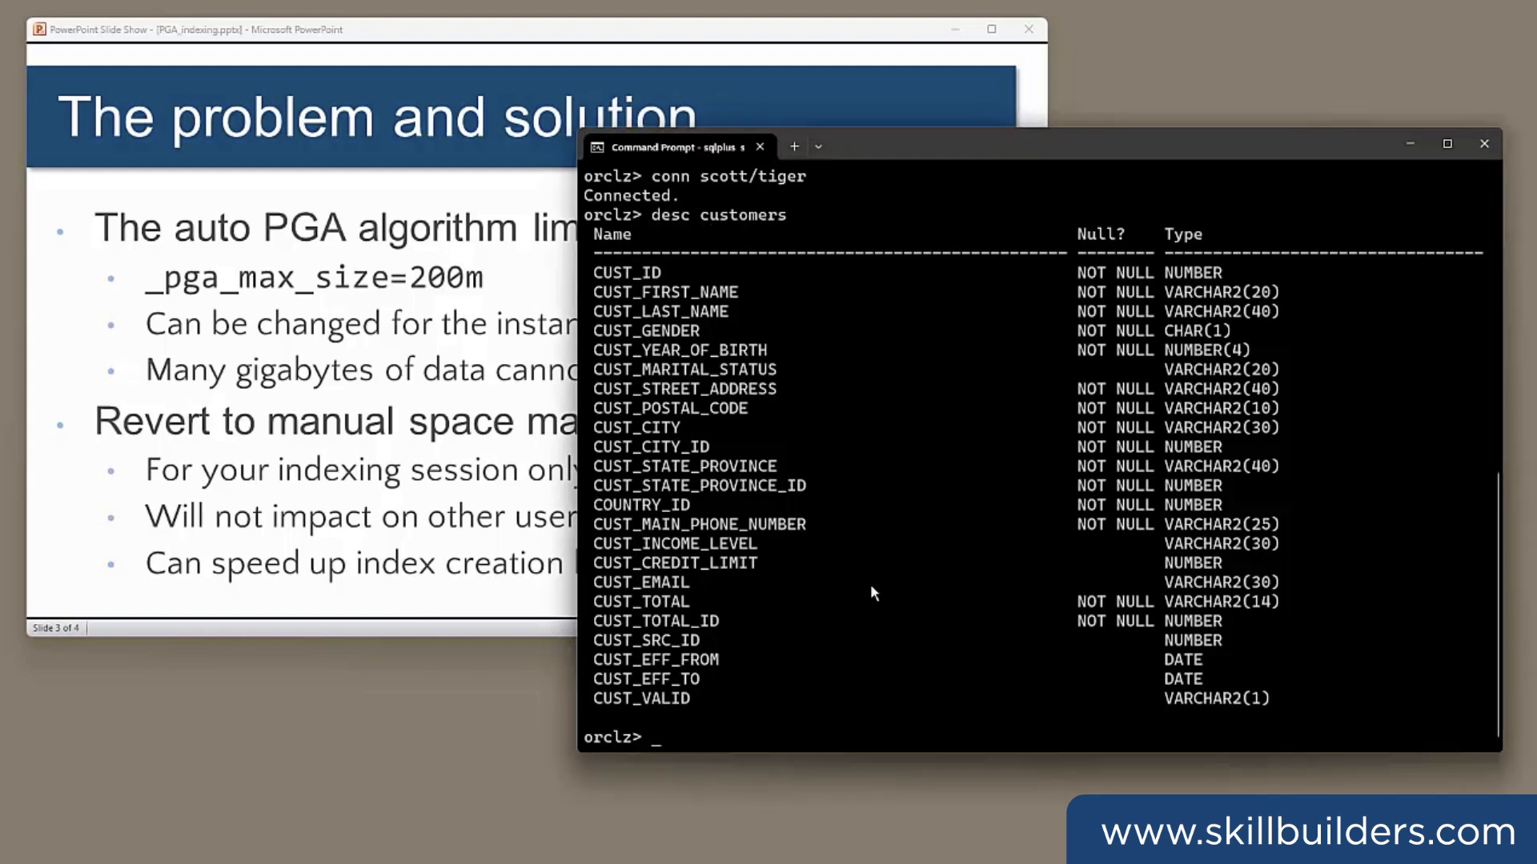
{"action": "type", "text": "select count(*) from customers;"}
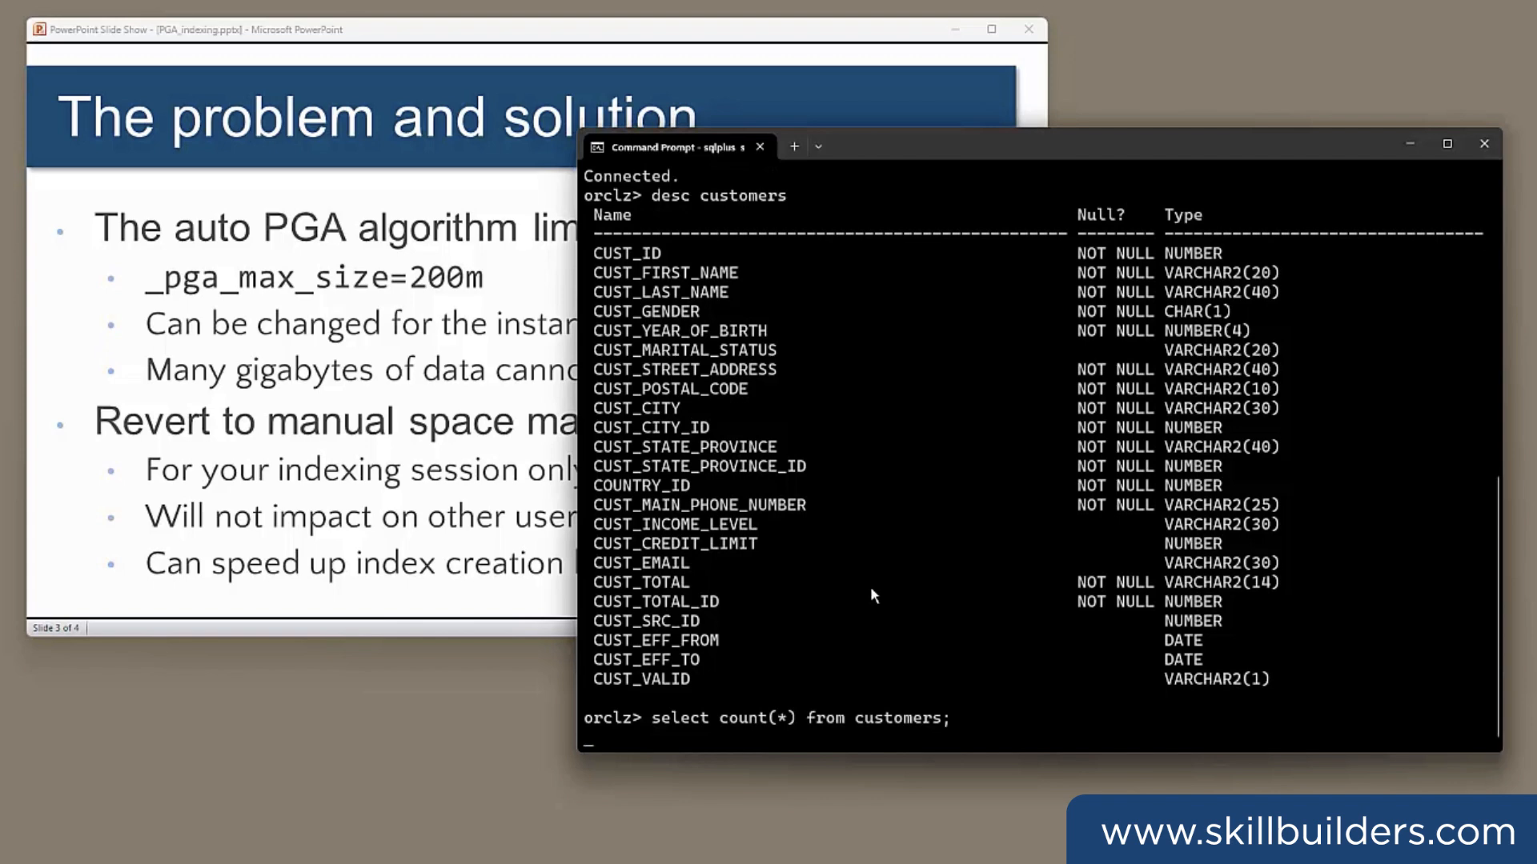
{"action": "mouse_move", "coordinate": [754, 693]}
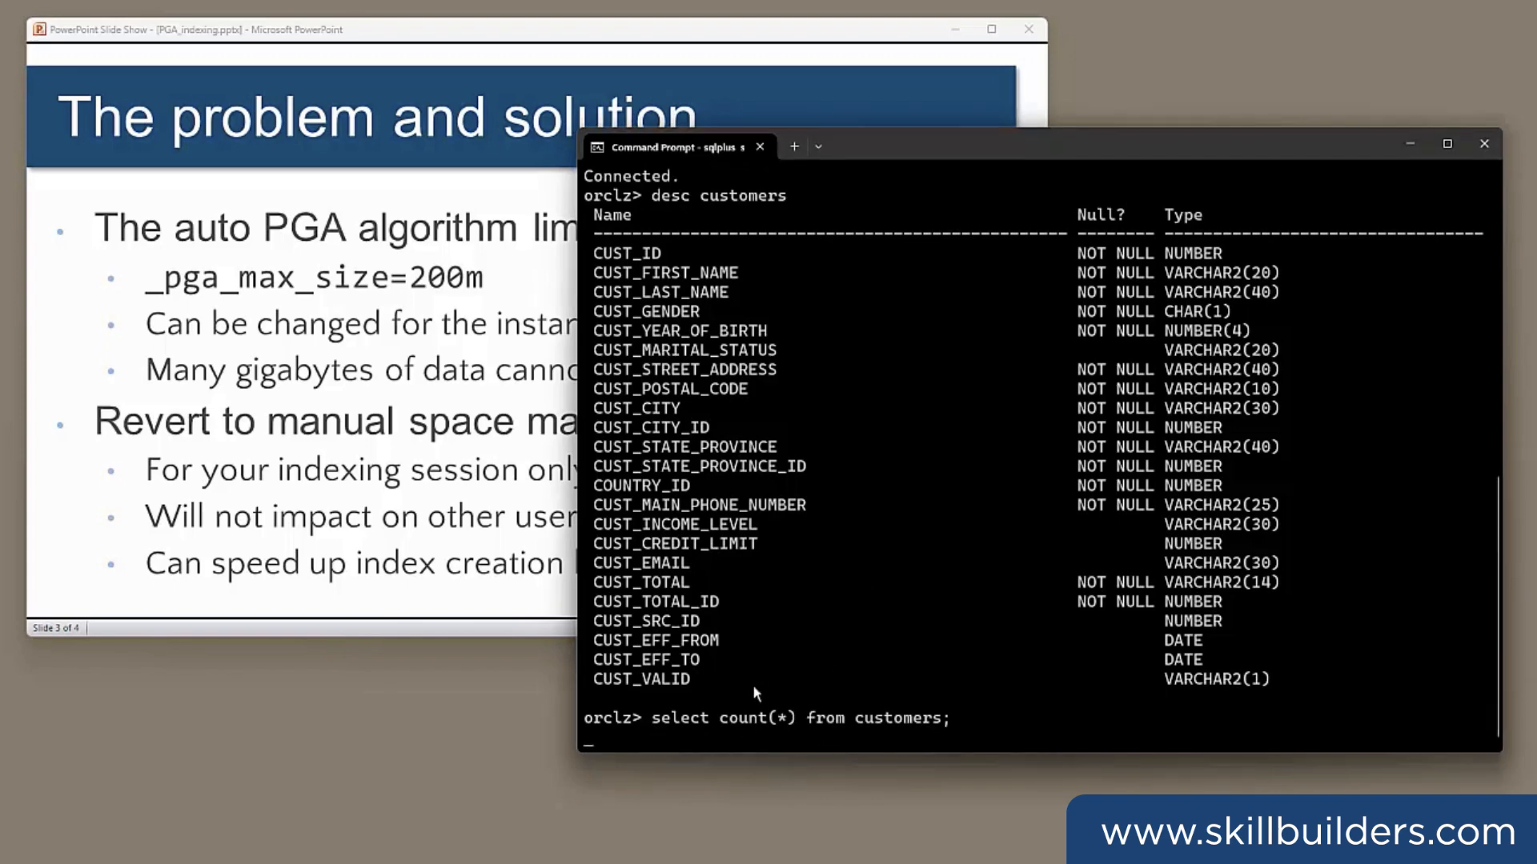
{"action": "mouse_move", "coordinate": [762, 691]}
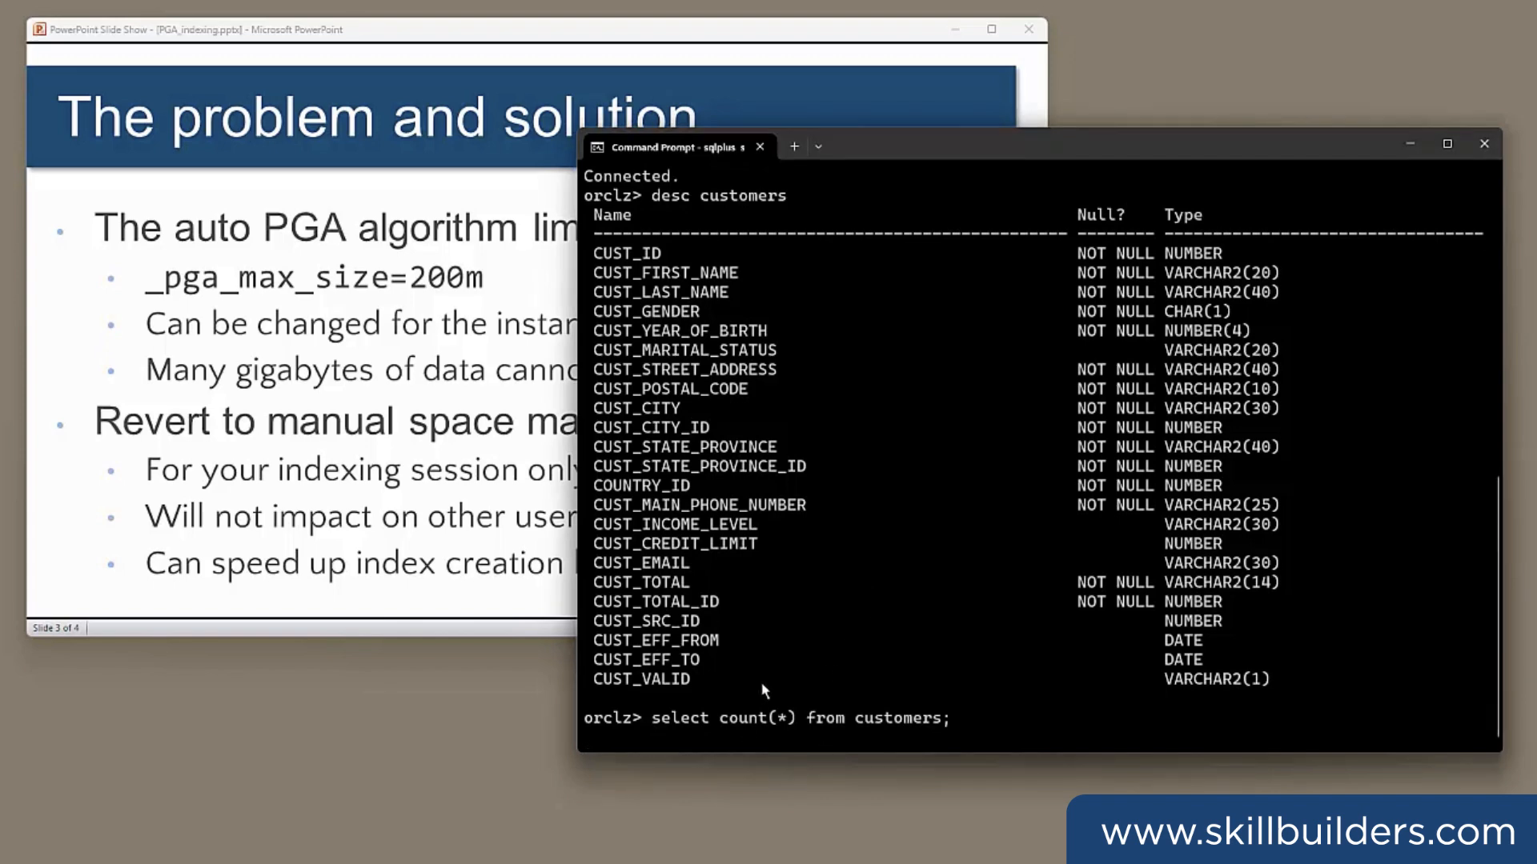
{"action": "key", "text": "enter"}
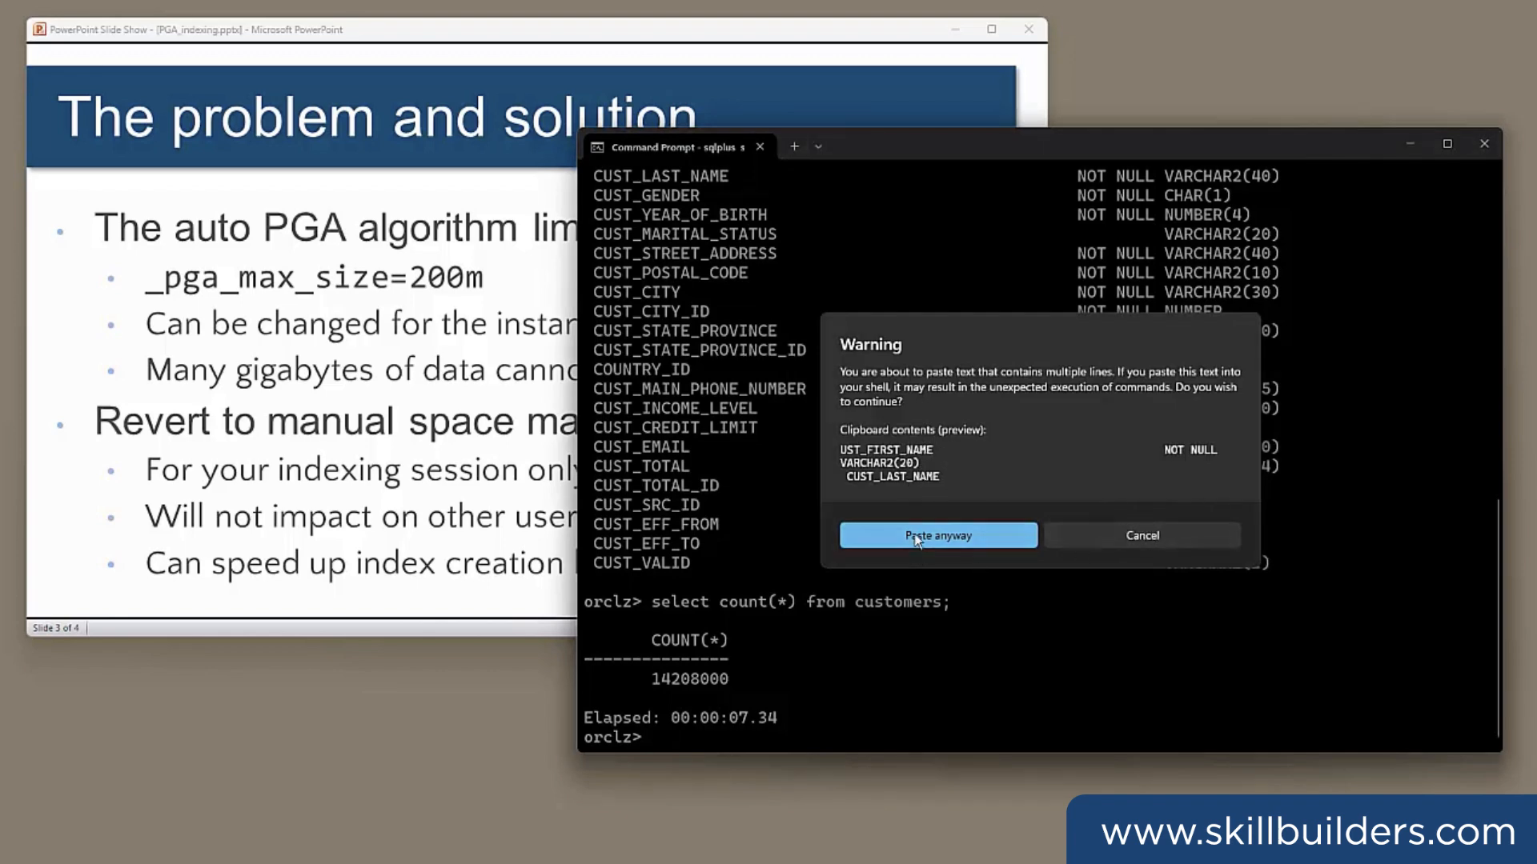
Create index ni on customers(cust_last_name,cust_first_name) nologging parallel 4, taking 11.38 seconds
{"action": "left_click", "coordinate": [937, 534]}
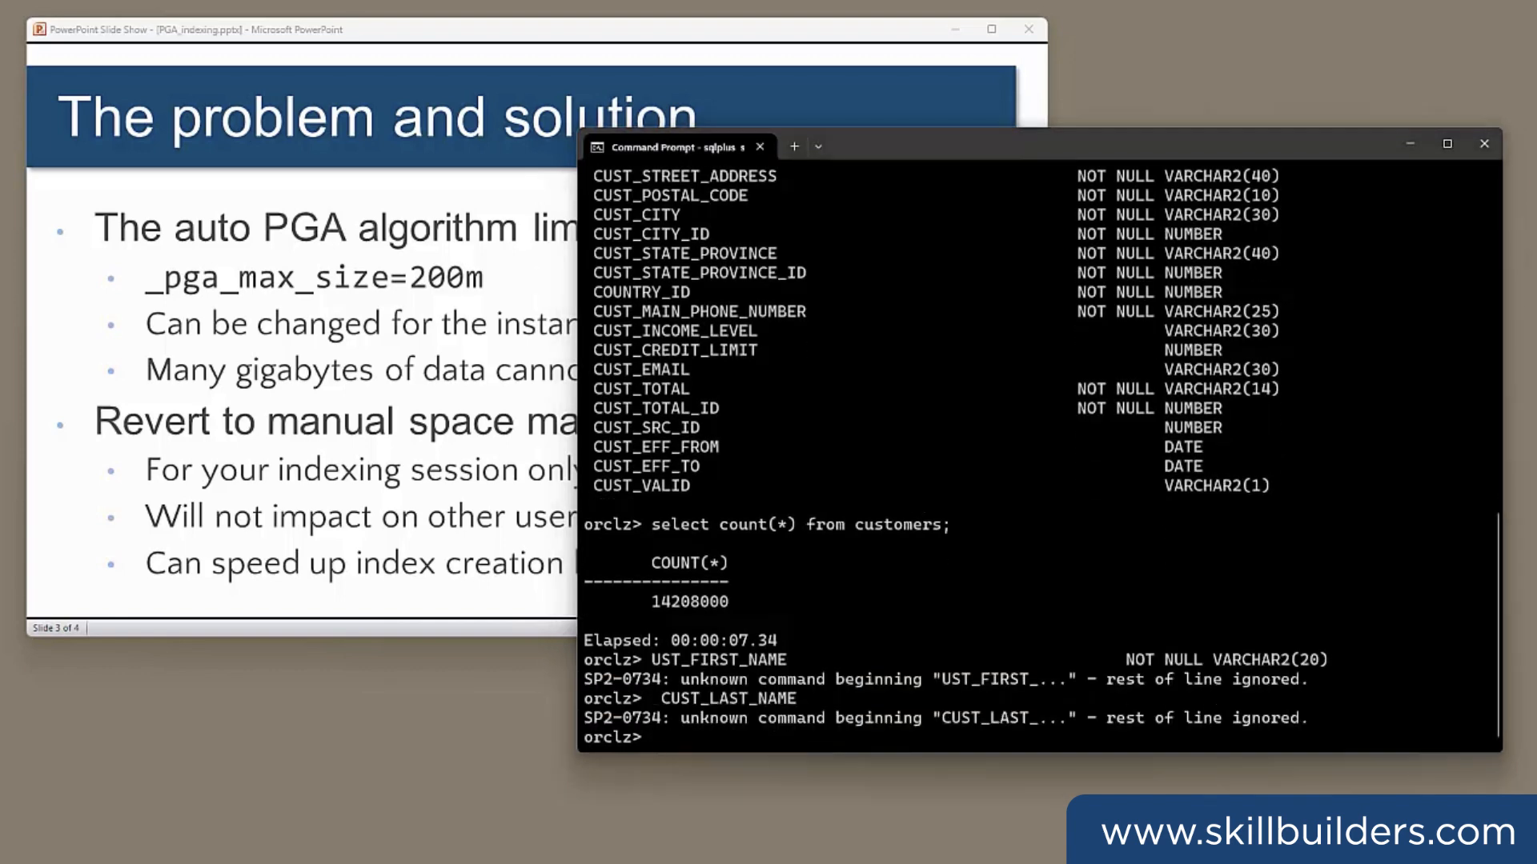
{"action": "mouse_move", "coordinate": [1023, 644]}
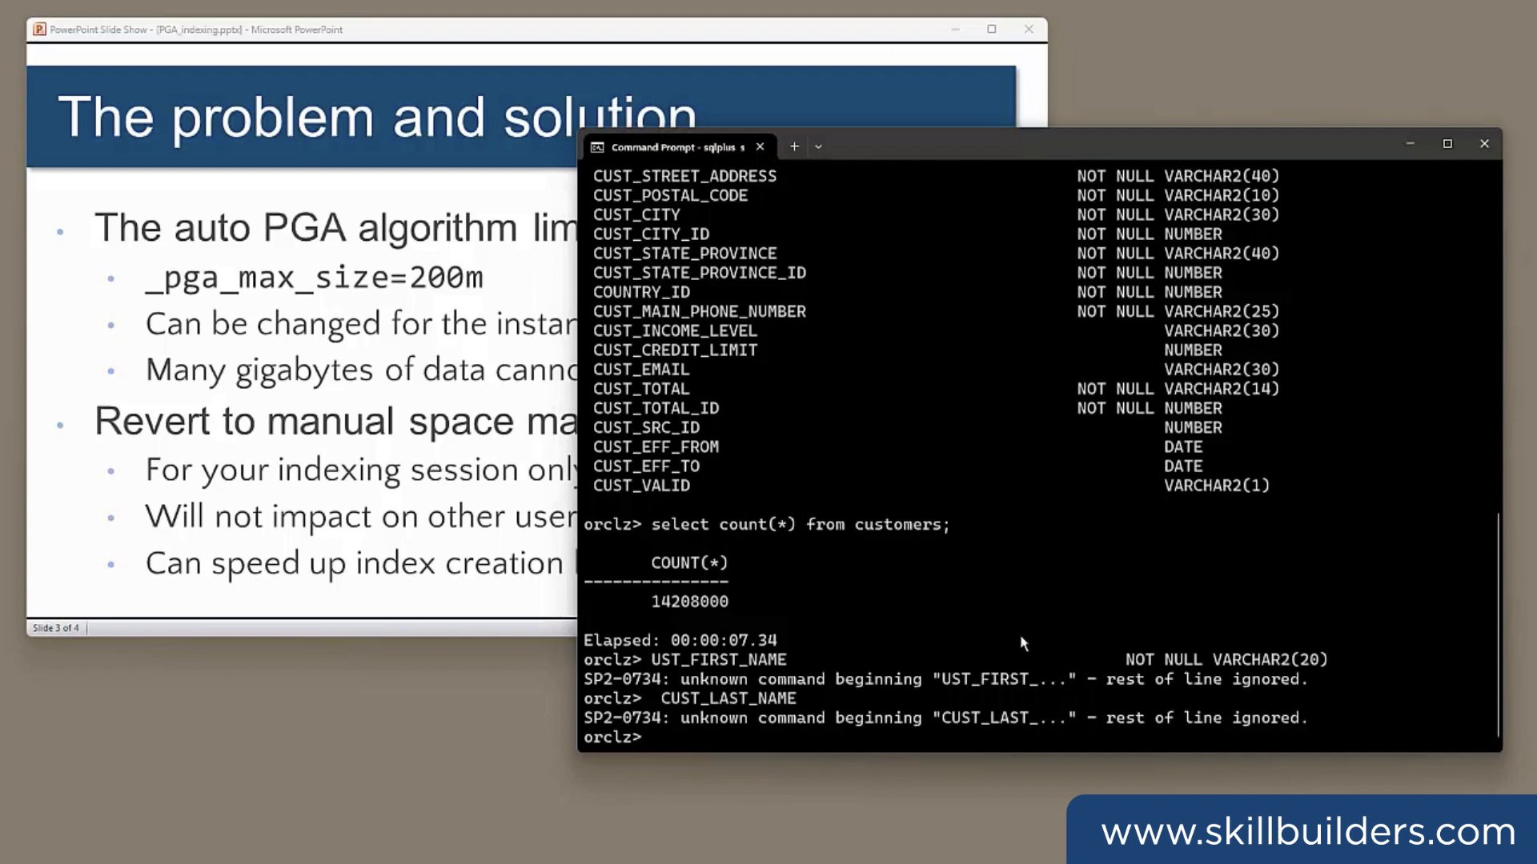
{"action": "type", "text": "create index ni on customers(cust_last_name,cust_first_name) nologging parallel 4;"}
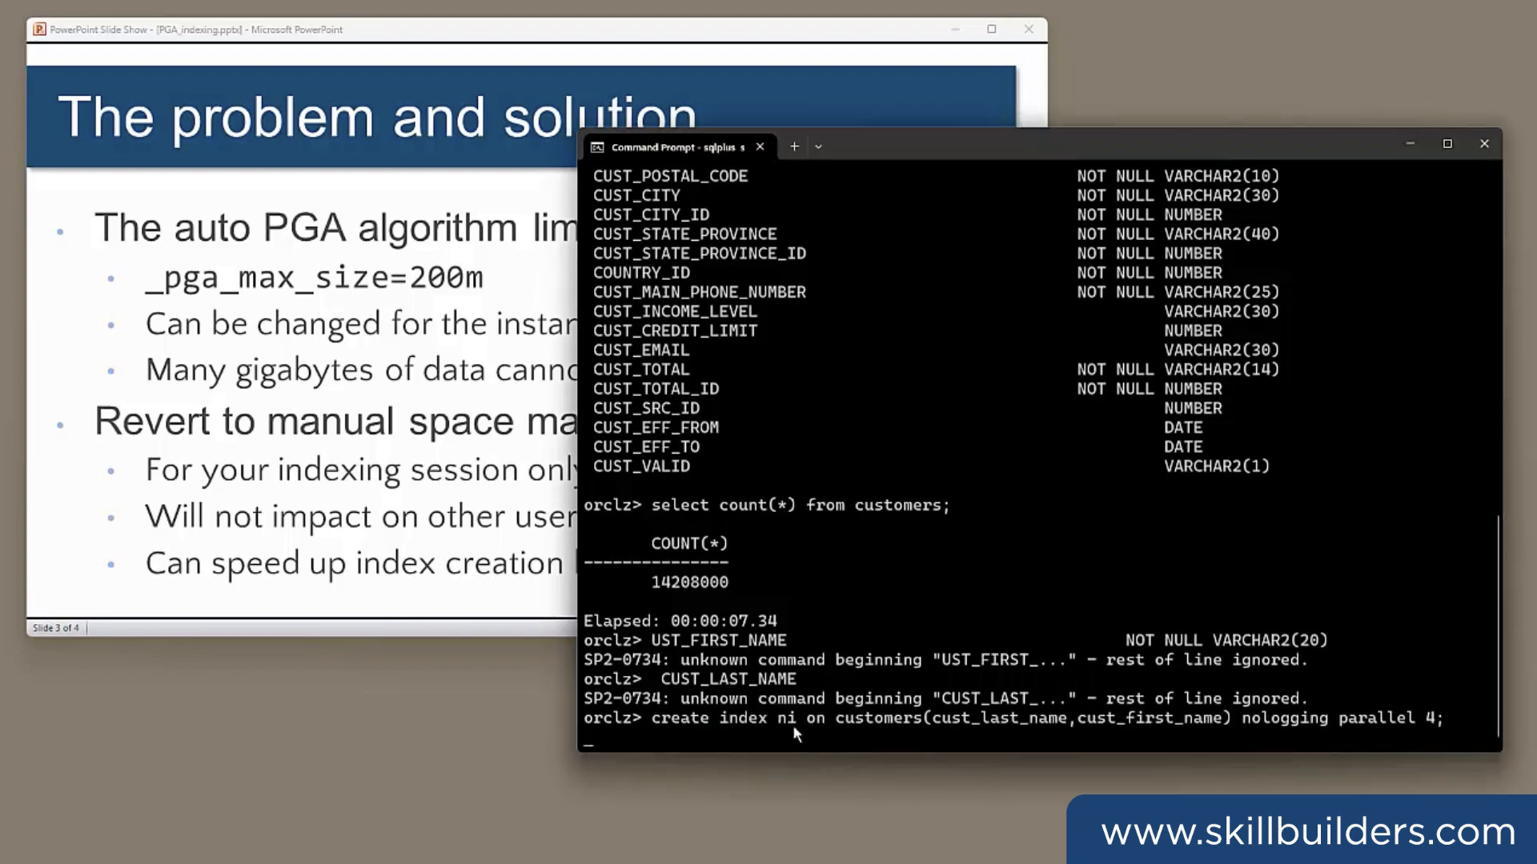
{"action": "mouse_move", "coordinate": [997, 728]}
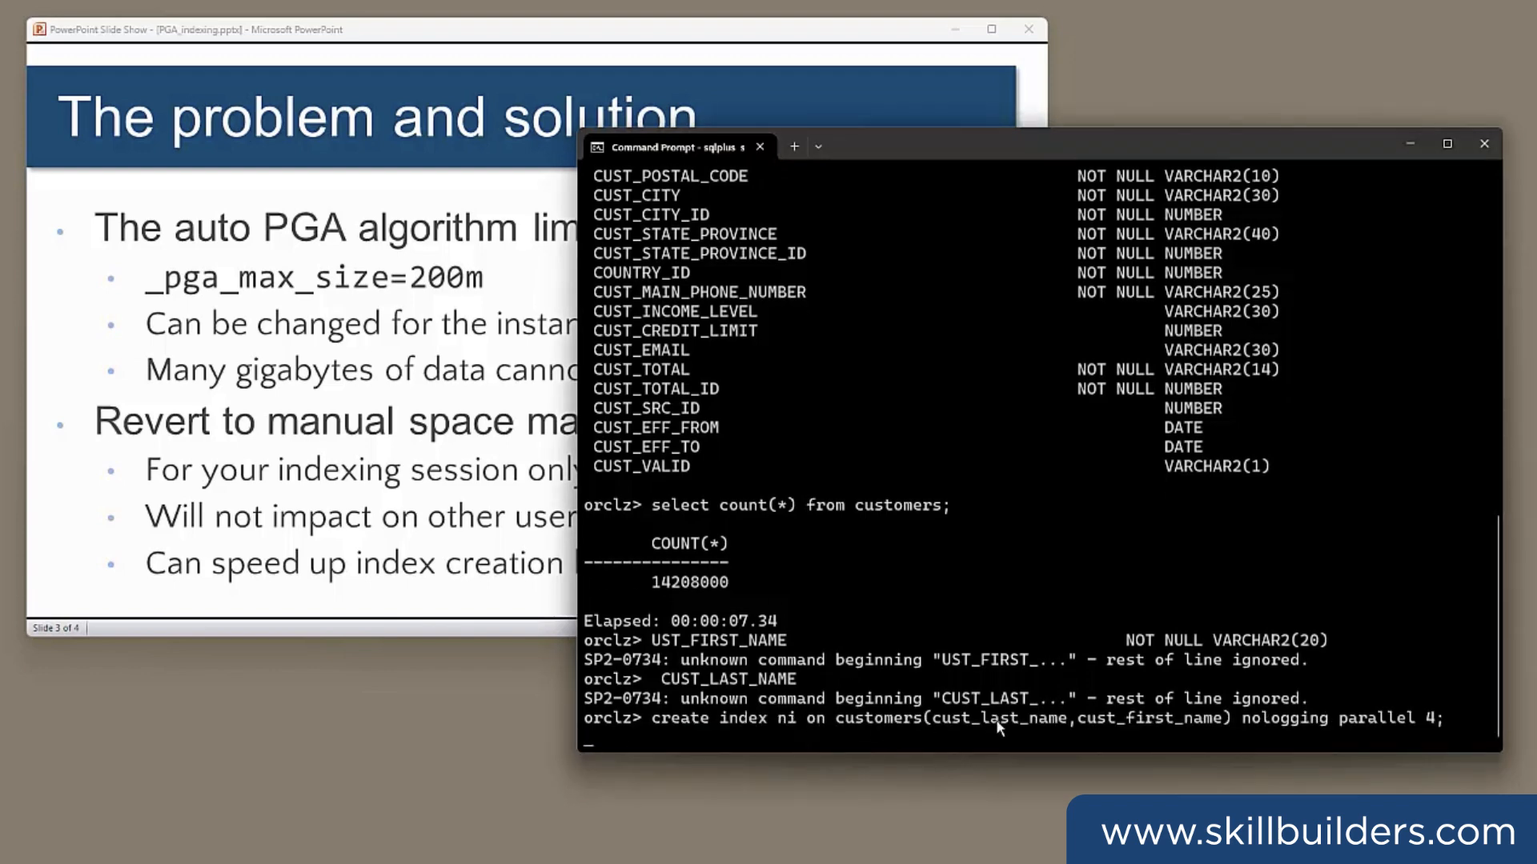
{"action": "mouse_move", "coordinate": [1221, 733]}
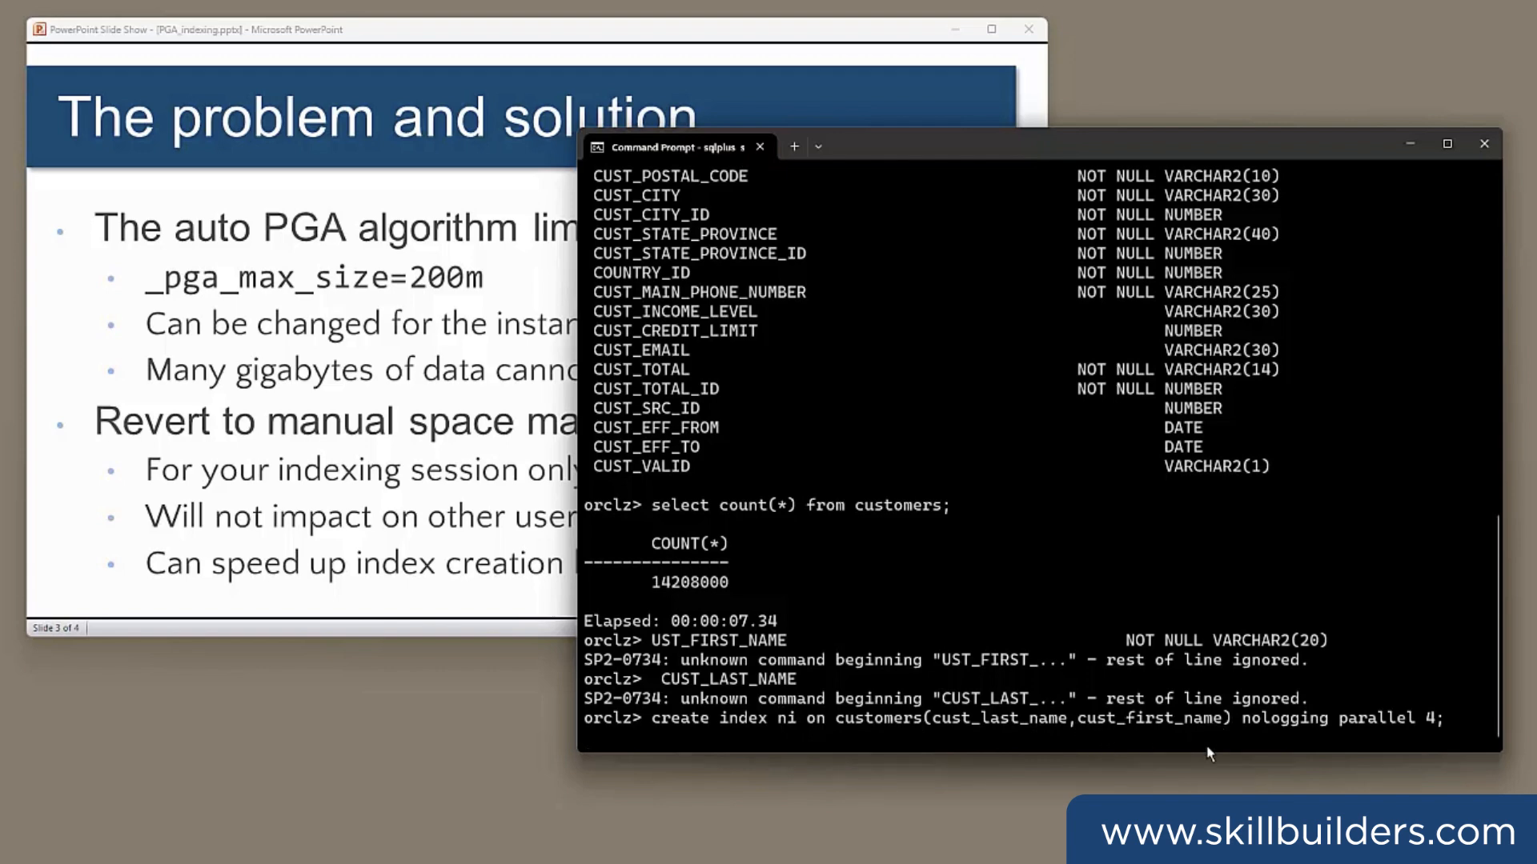
{"action": "mouse_move", "coordinate": [1328, 732]}
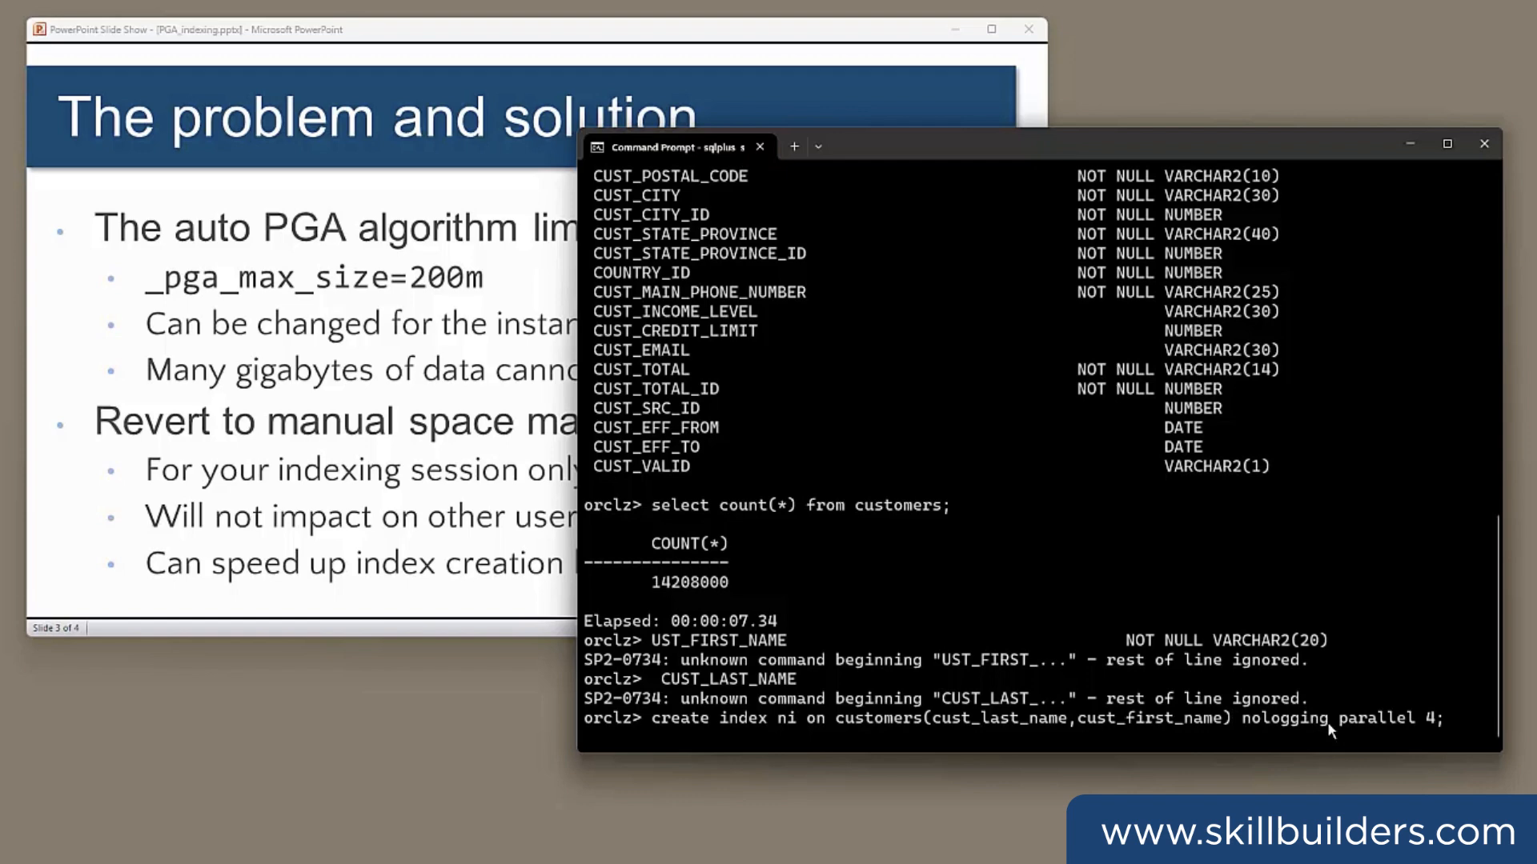
{"action": "mouse_move", "coordinate": [1439, 737]}
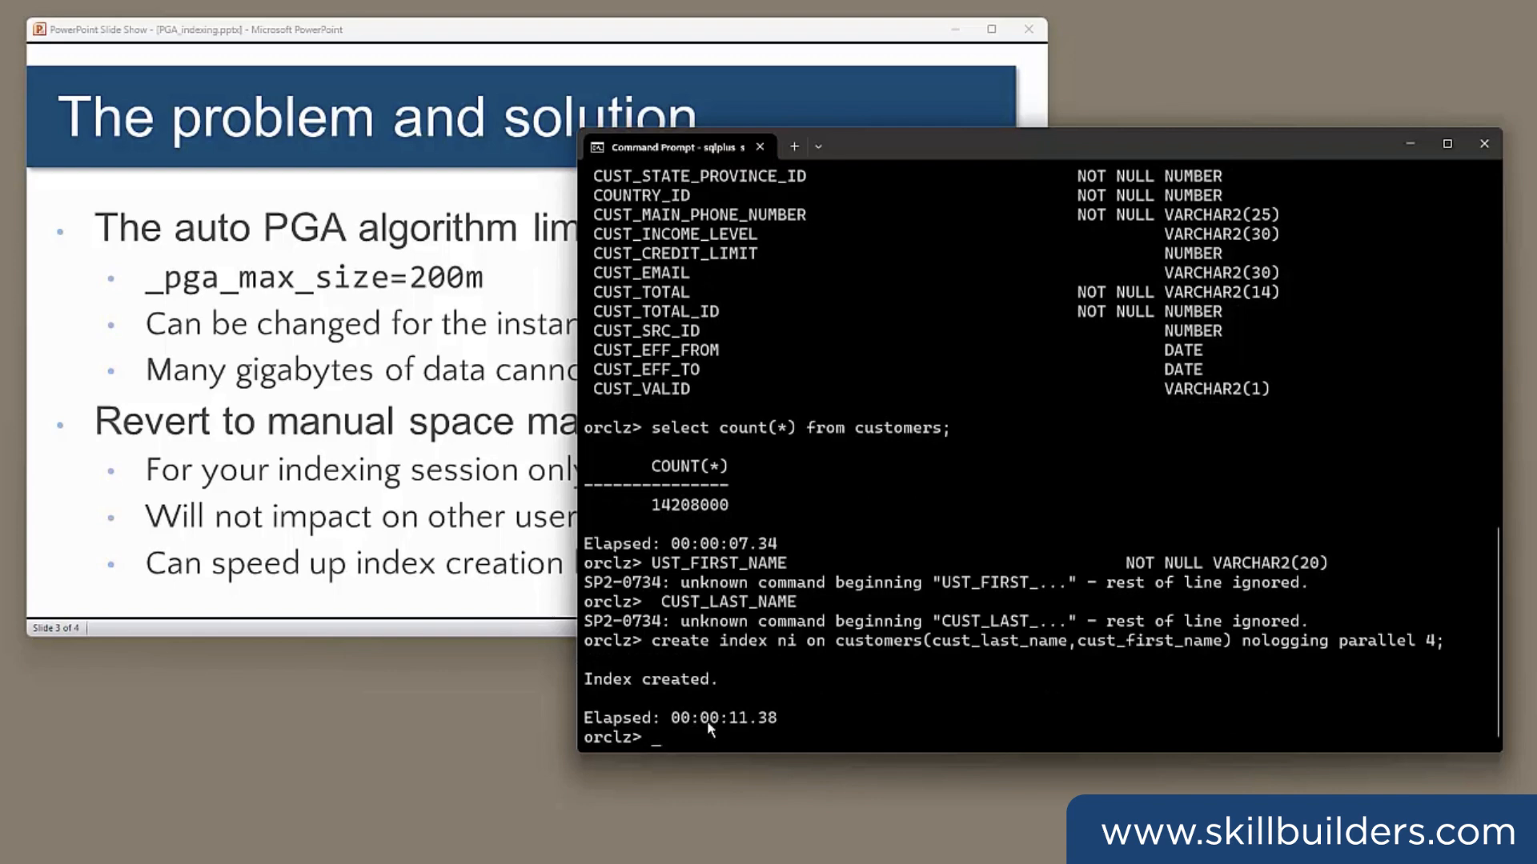
{"action": "mouse_move", "coordinate": [775, 701]}
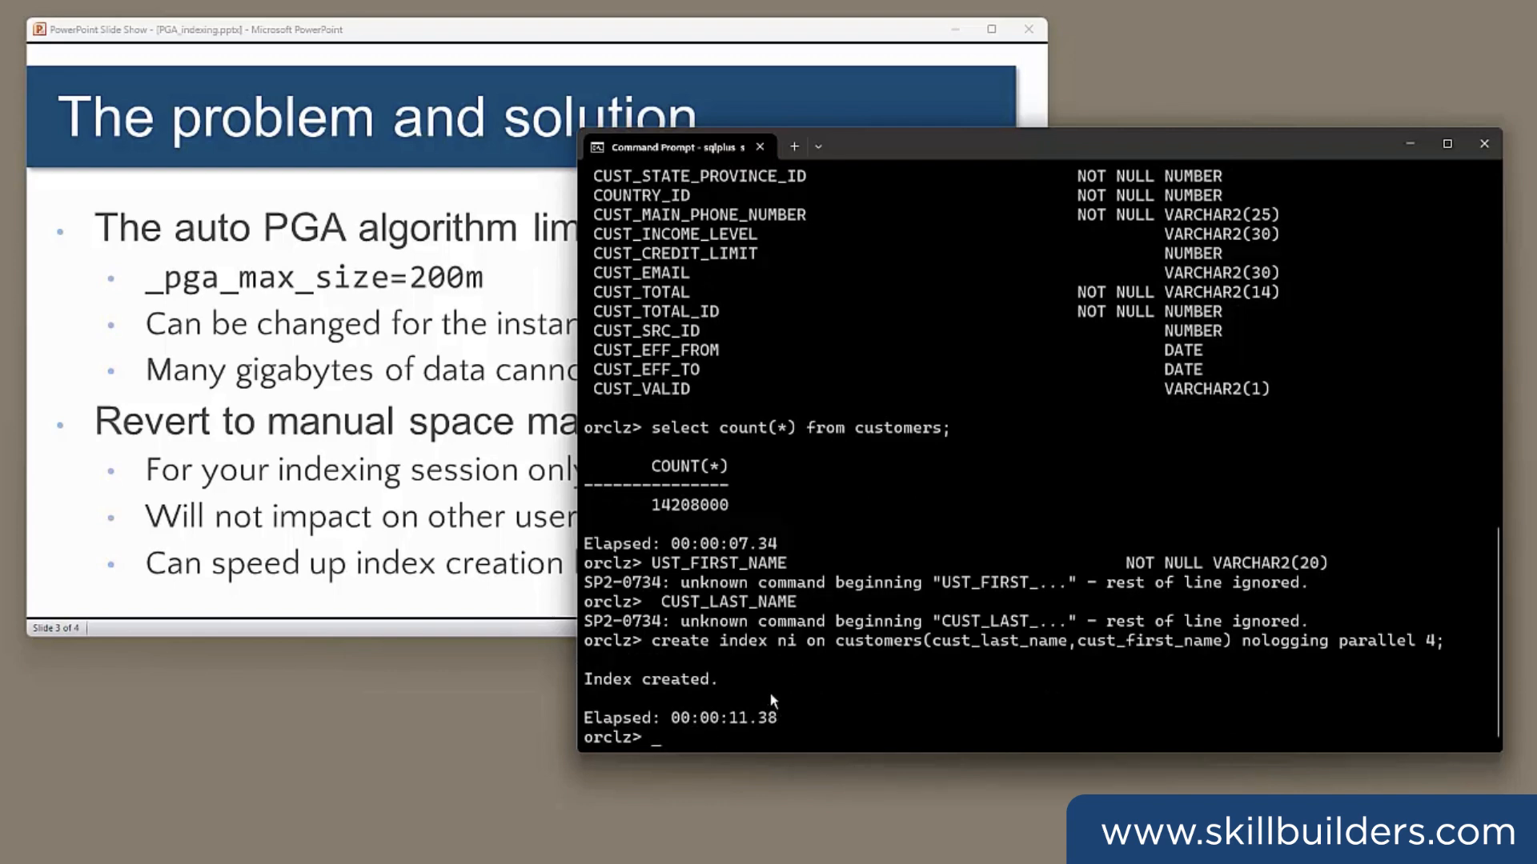
{"action": "mouse_move", "coordinate": [875, 549]}
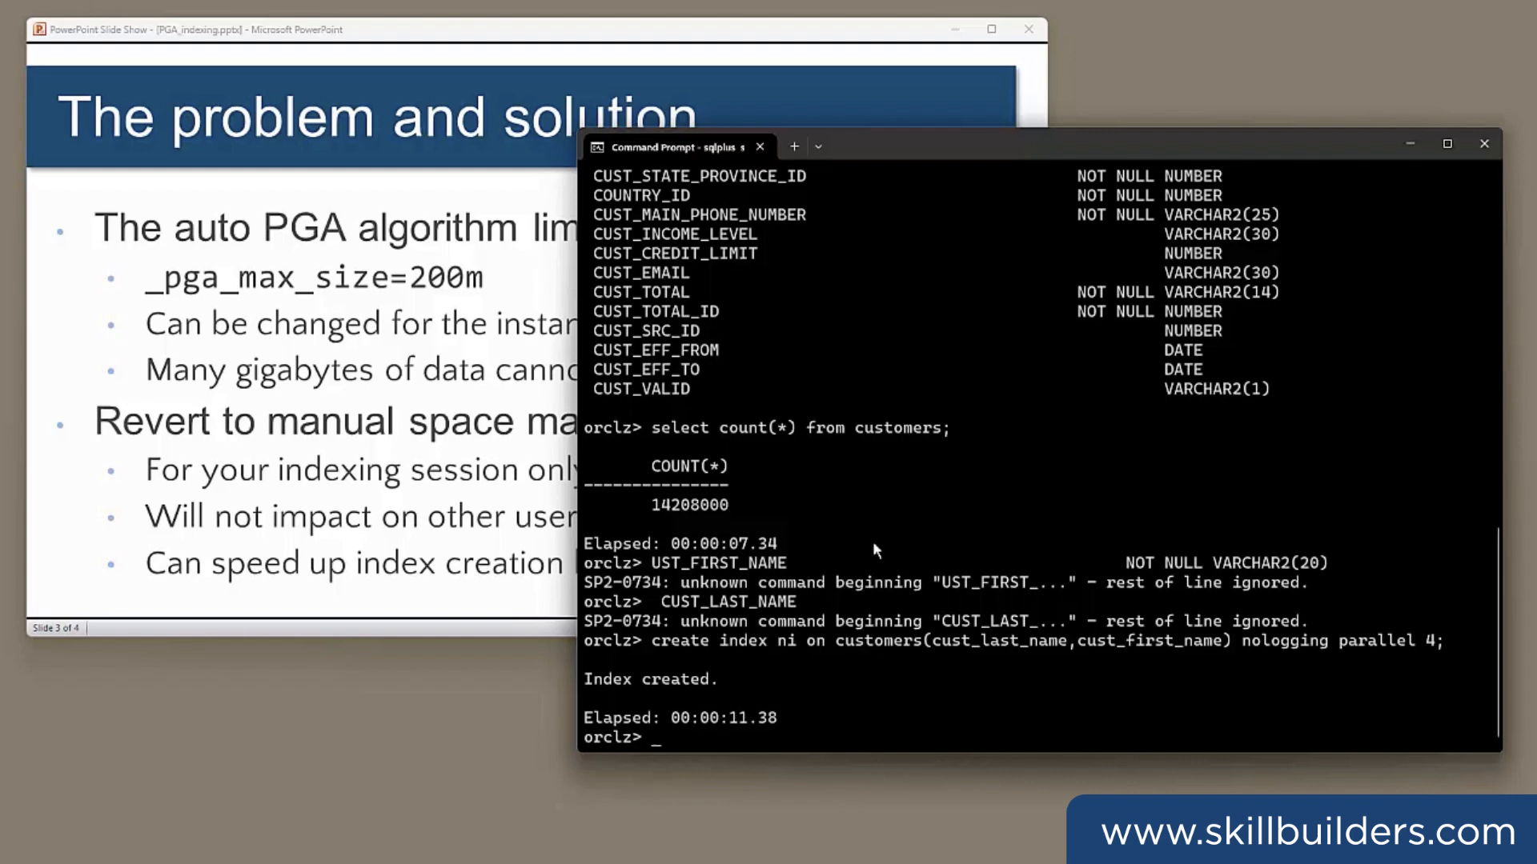
{"action": "type", "text": "drop index"}
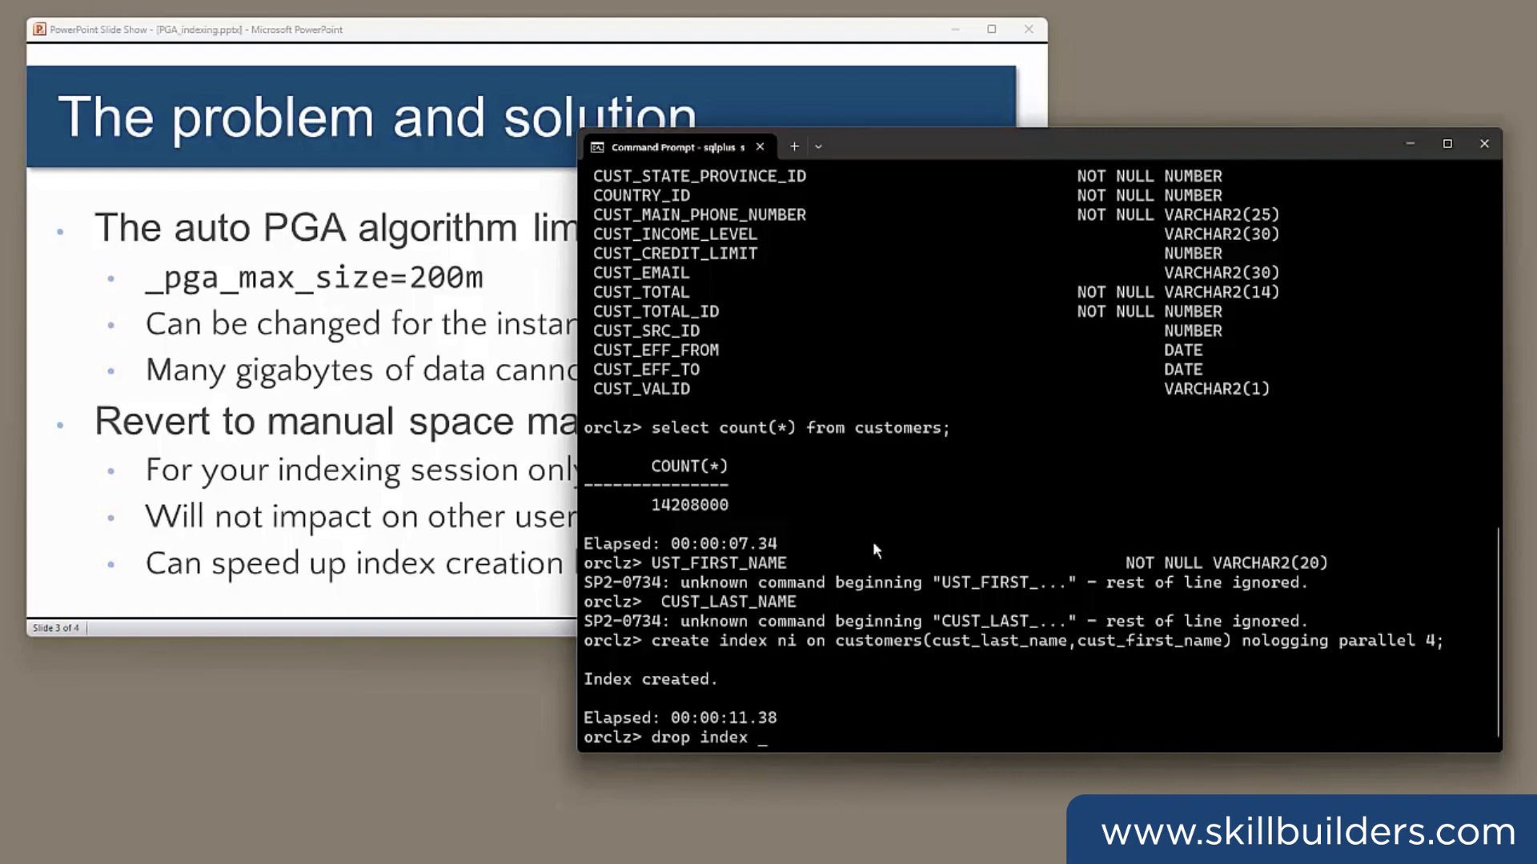
Drop index ni, recreate it in 10.90 seconds, and set workarea_size_policy to manual
{"action": "type", "text": "ni;"}
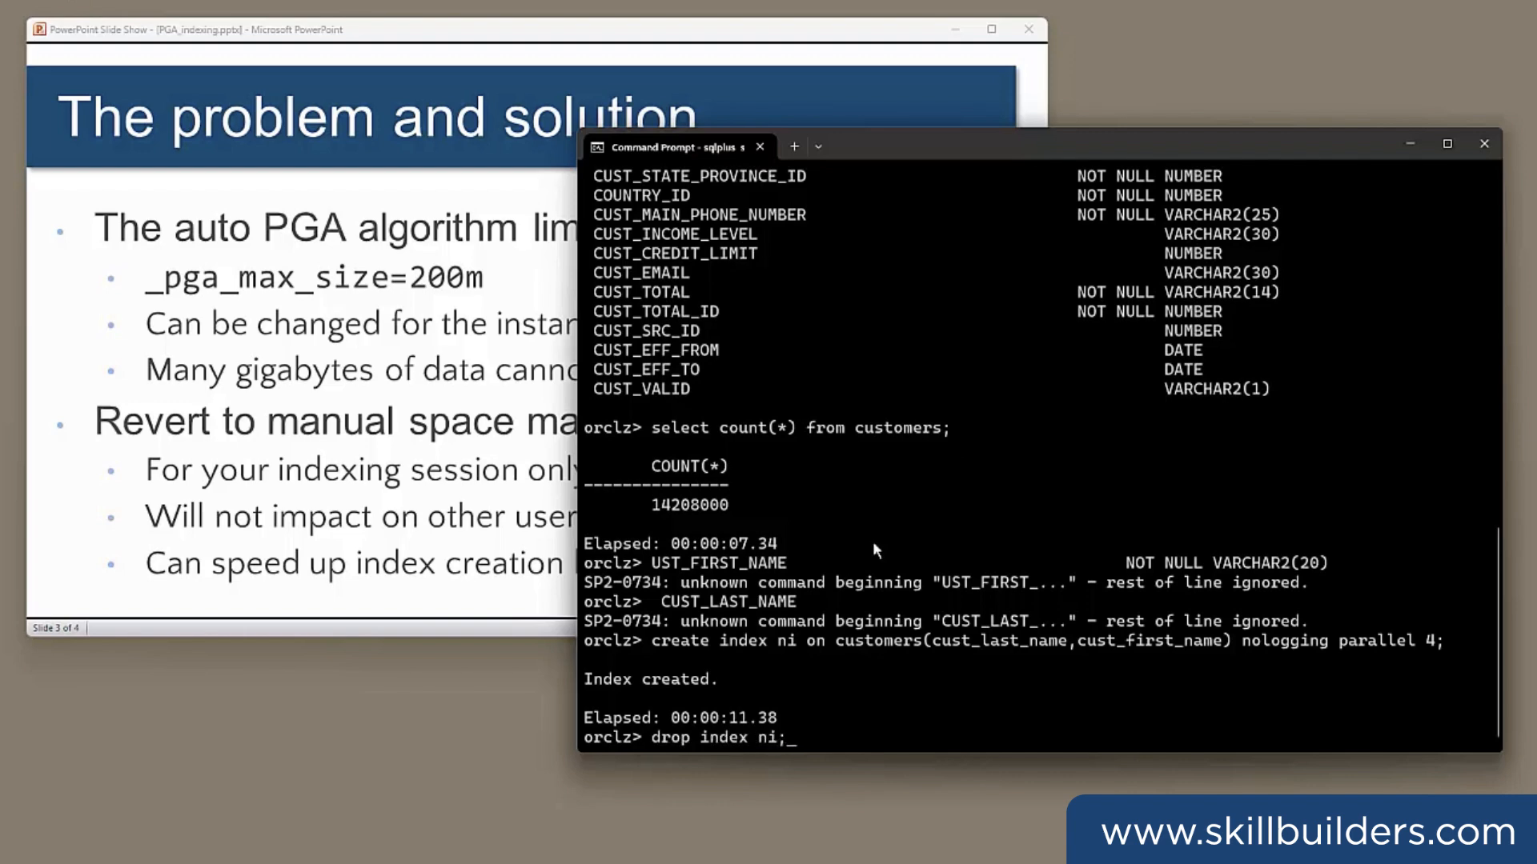
{"action": "key", "text": "enter"}
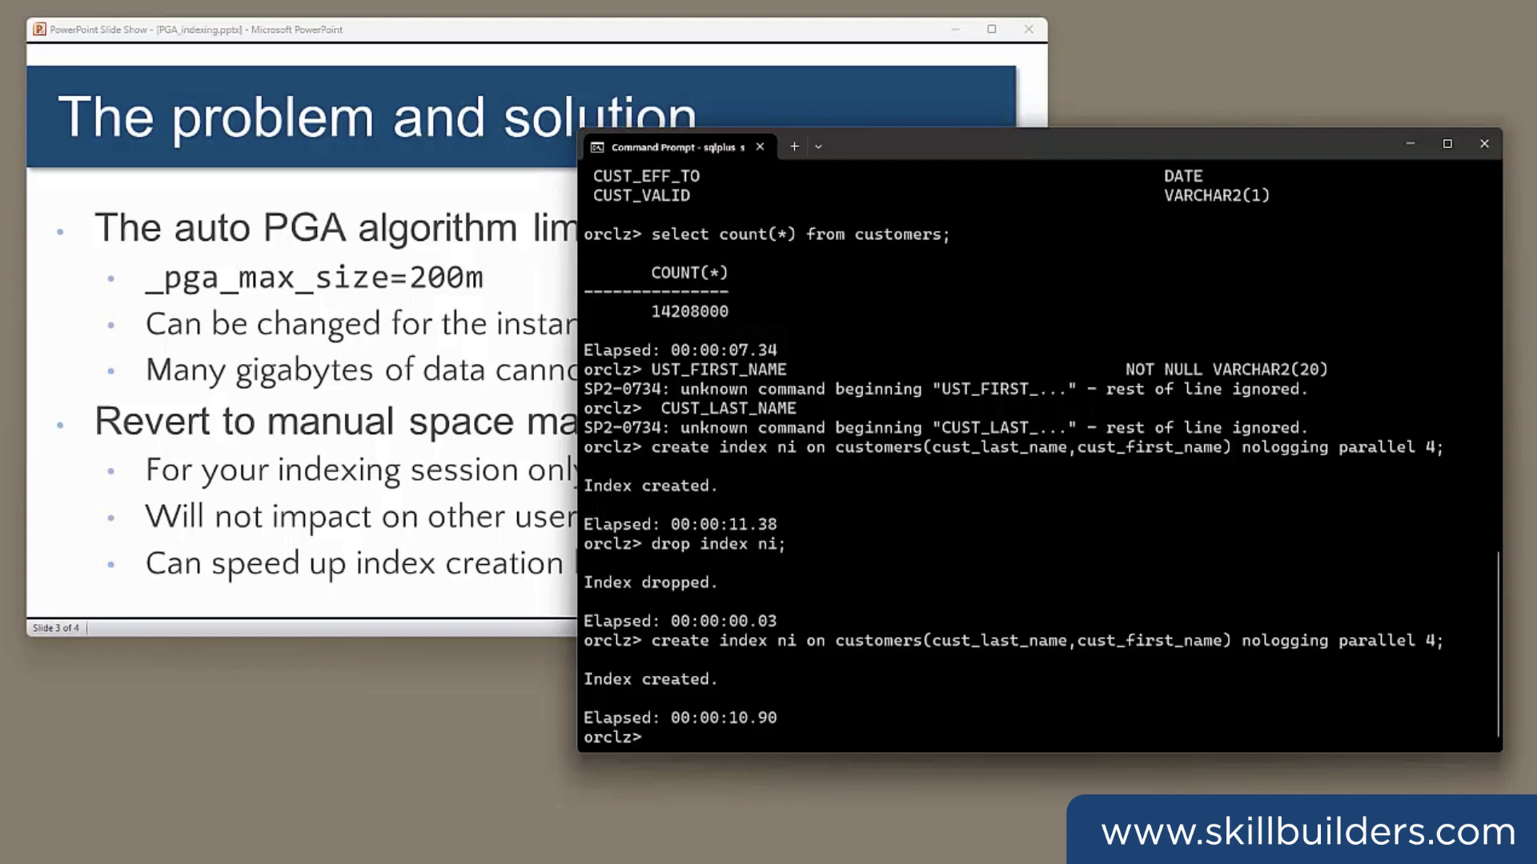
{"action": "type", "text": "create index ni on customers(cust_last_name,cust_first_name) nologging parallel 4;"}
{"action": "type", "text": "drop index ni;"}
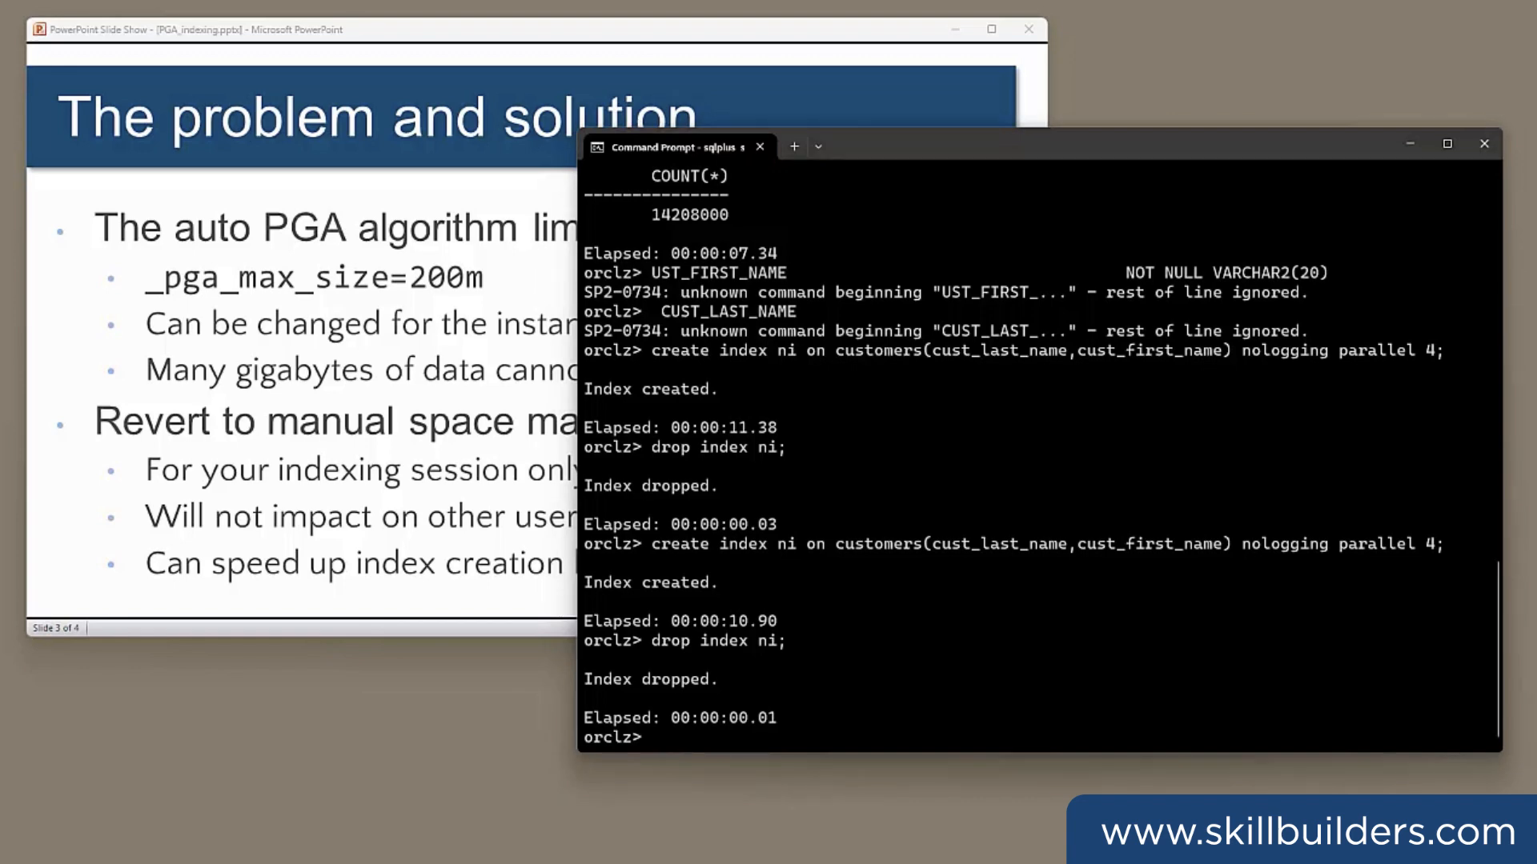
{"action": "type", "text": "alter session set workarea_size_policy=manual;"}
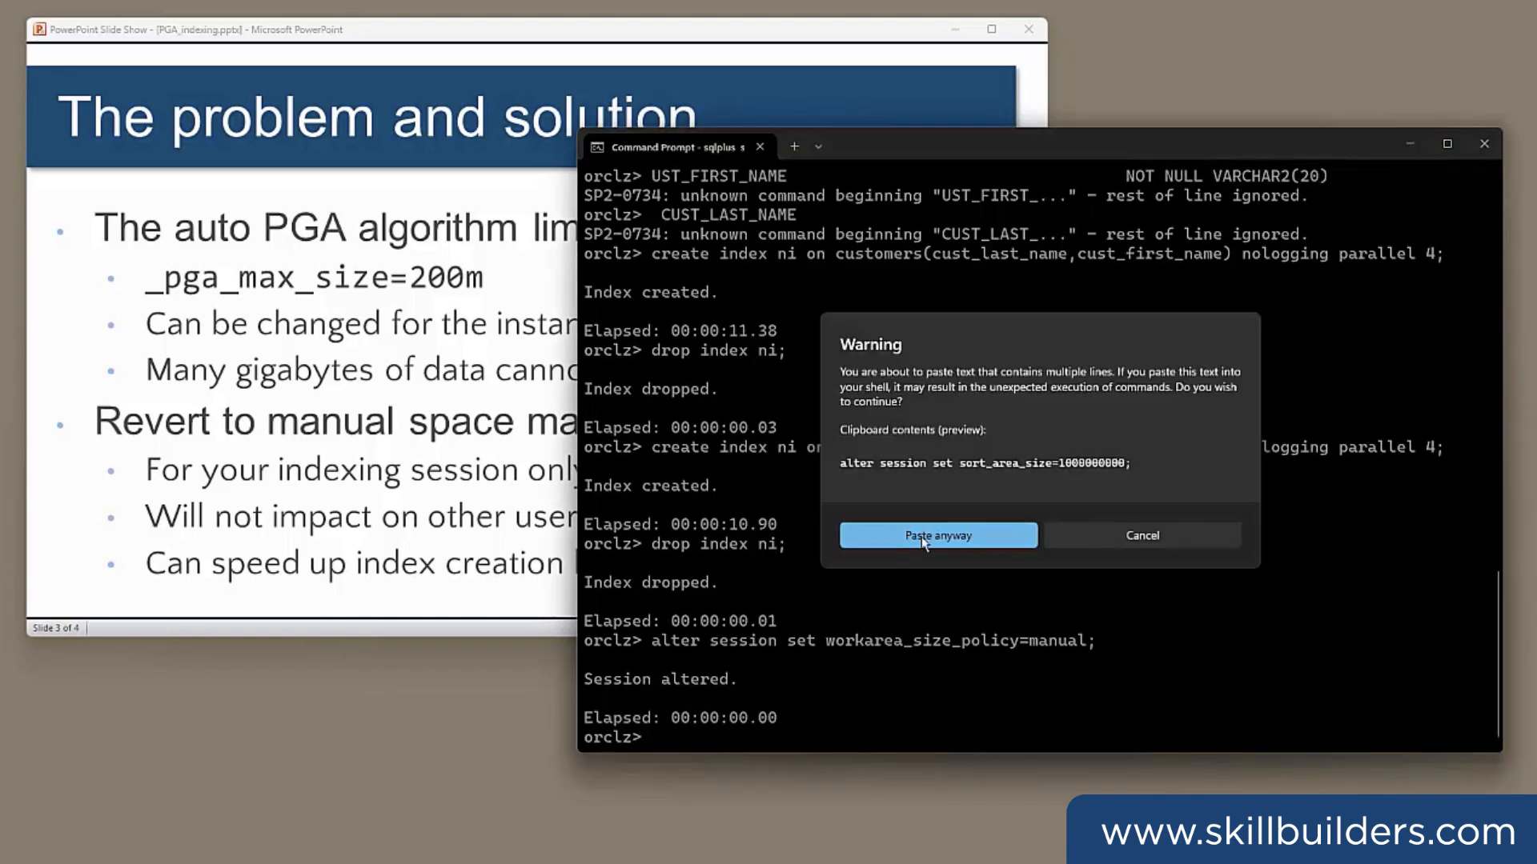
{"action": "left_click", "coordinate": [936, 535]}
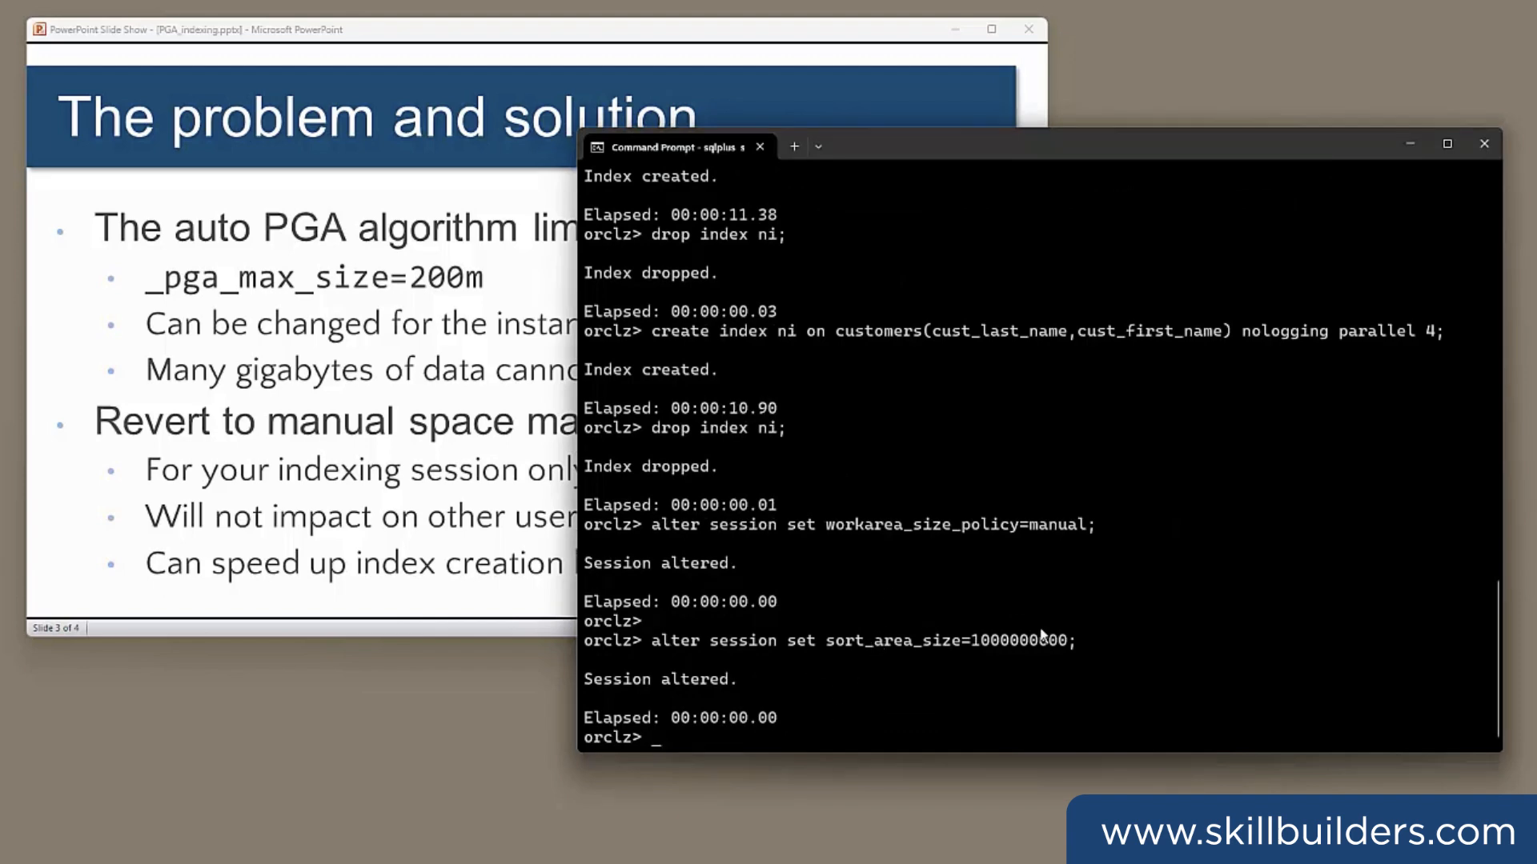
{"action": "left_click_drag", "start_coordinate": [965, 640], "coordinate": [1083, 641]}
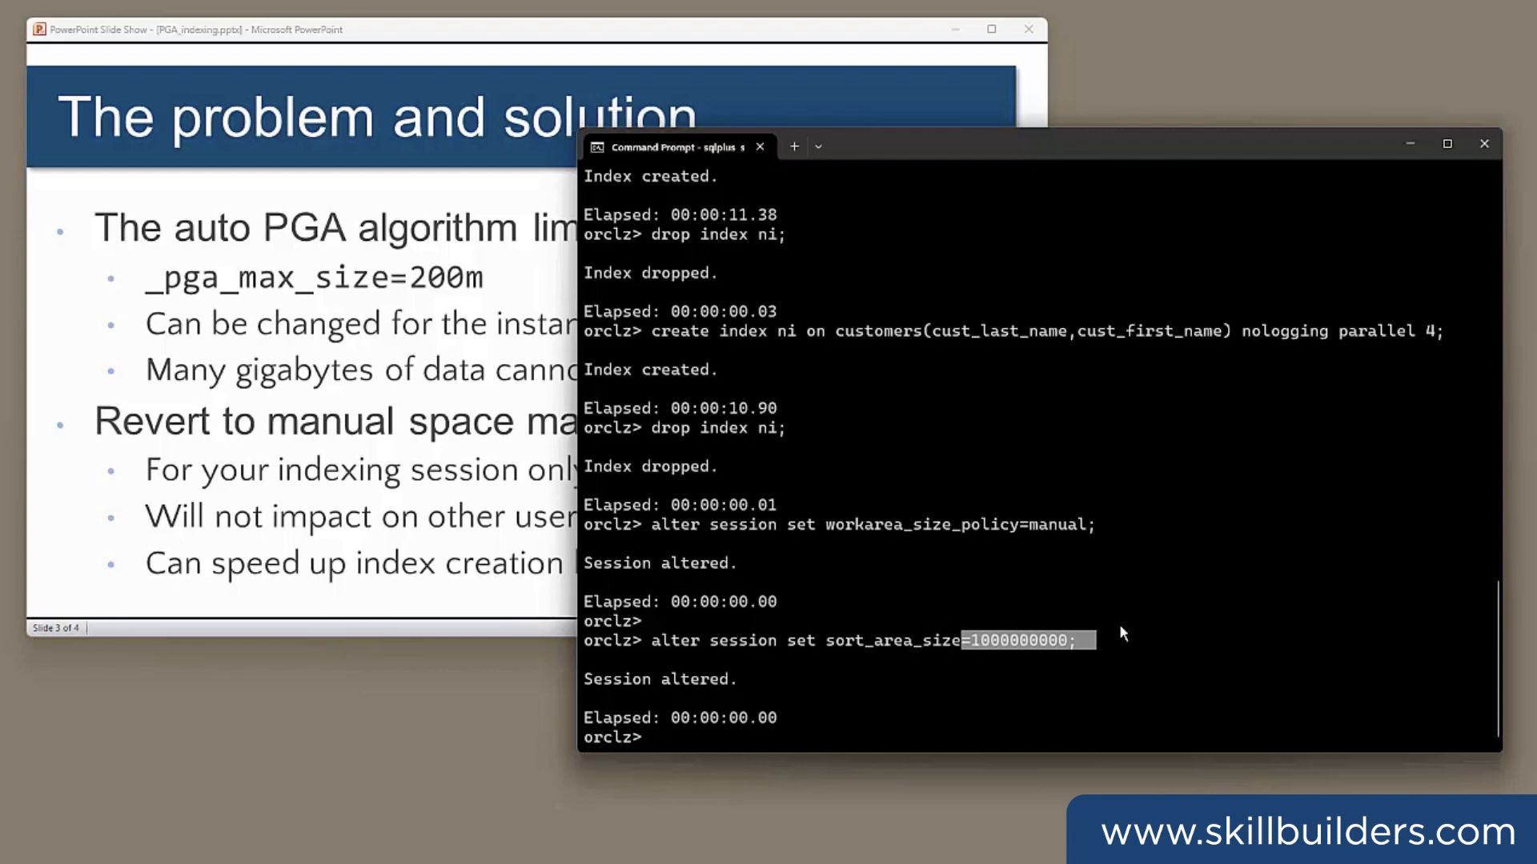
{"action": "mouse_move", "coordinate": [810, 772]}
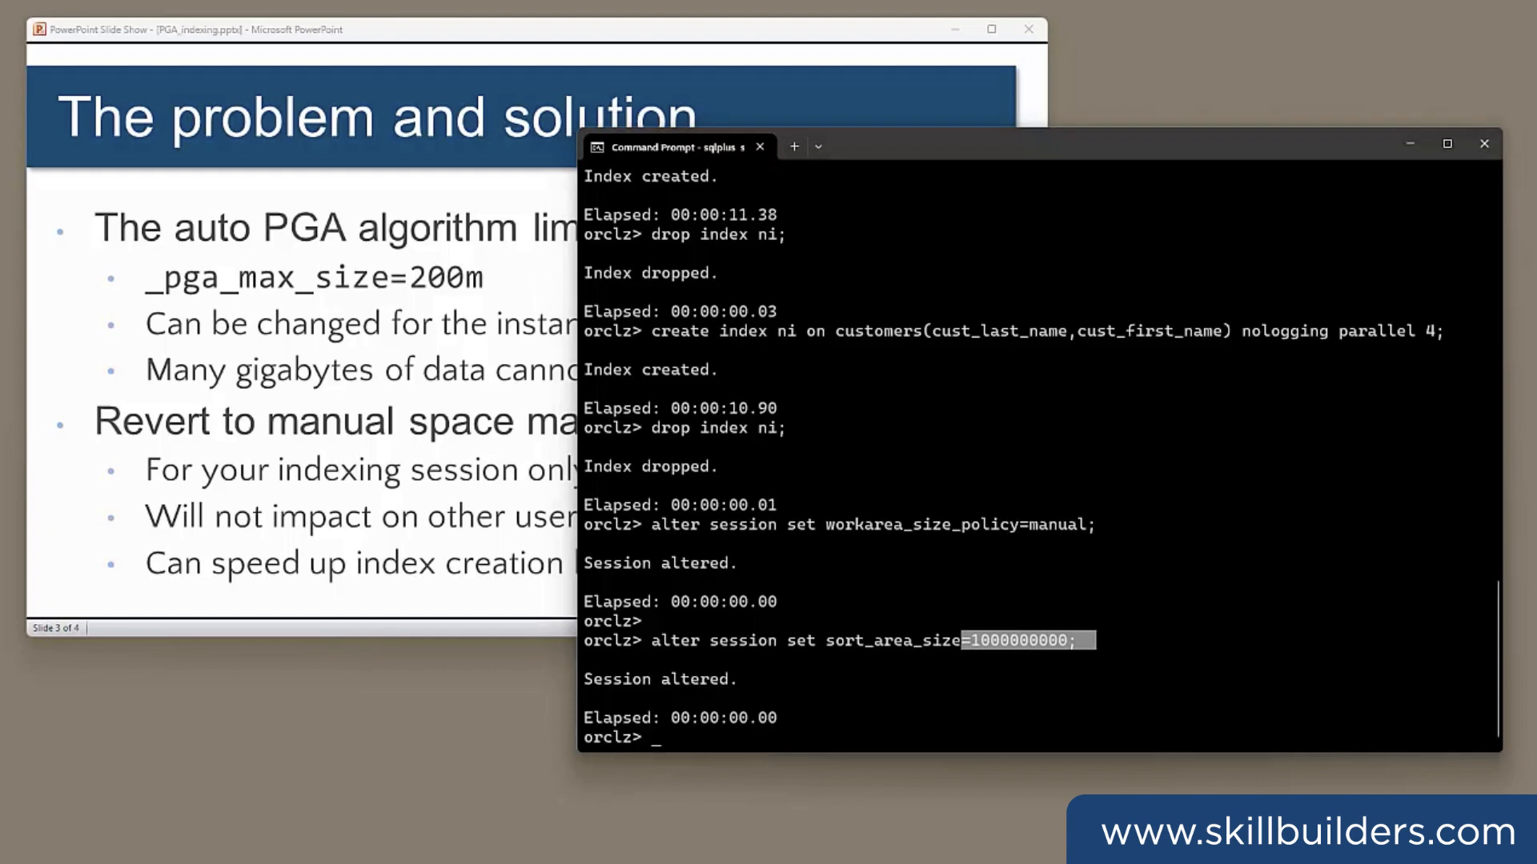
{"action": "mouse_move", "coordinate": [752, 481]}
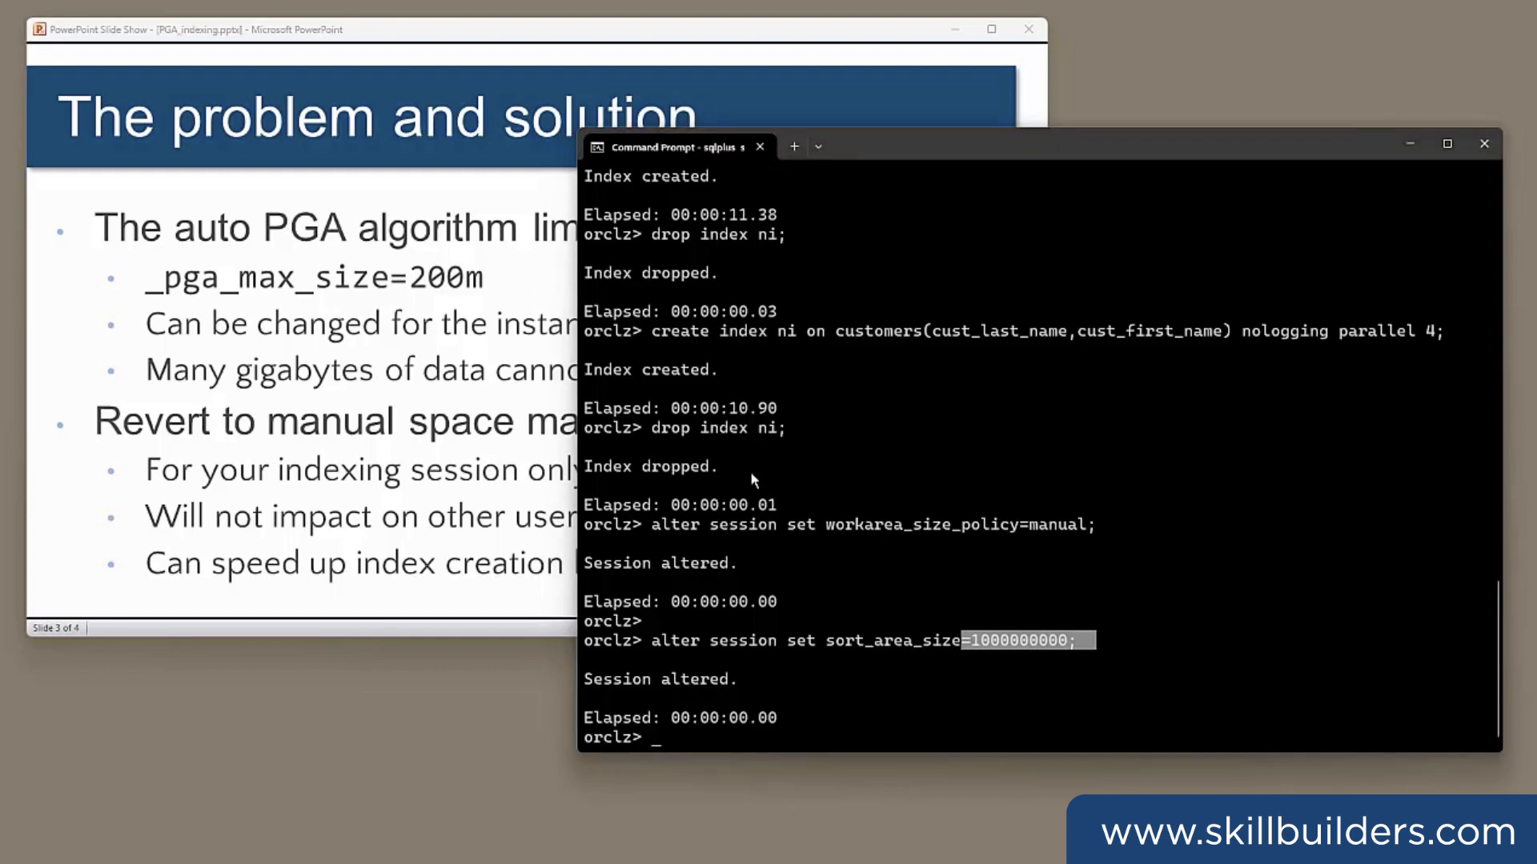
{"action": "type", "text": "create index ni on customers(cust_last_name,cust_first_name) nologging parallel 4;"}
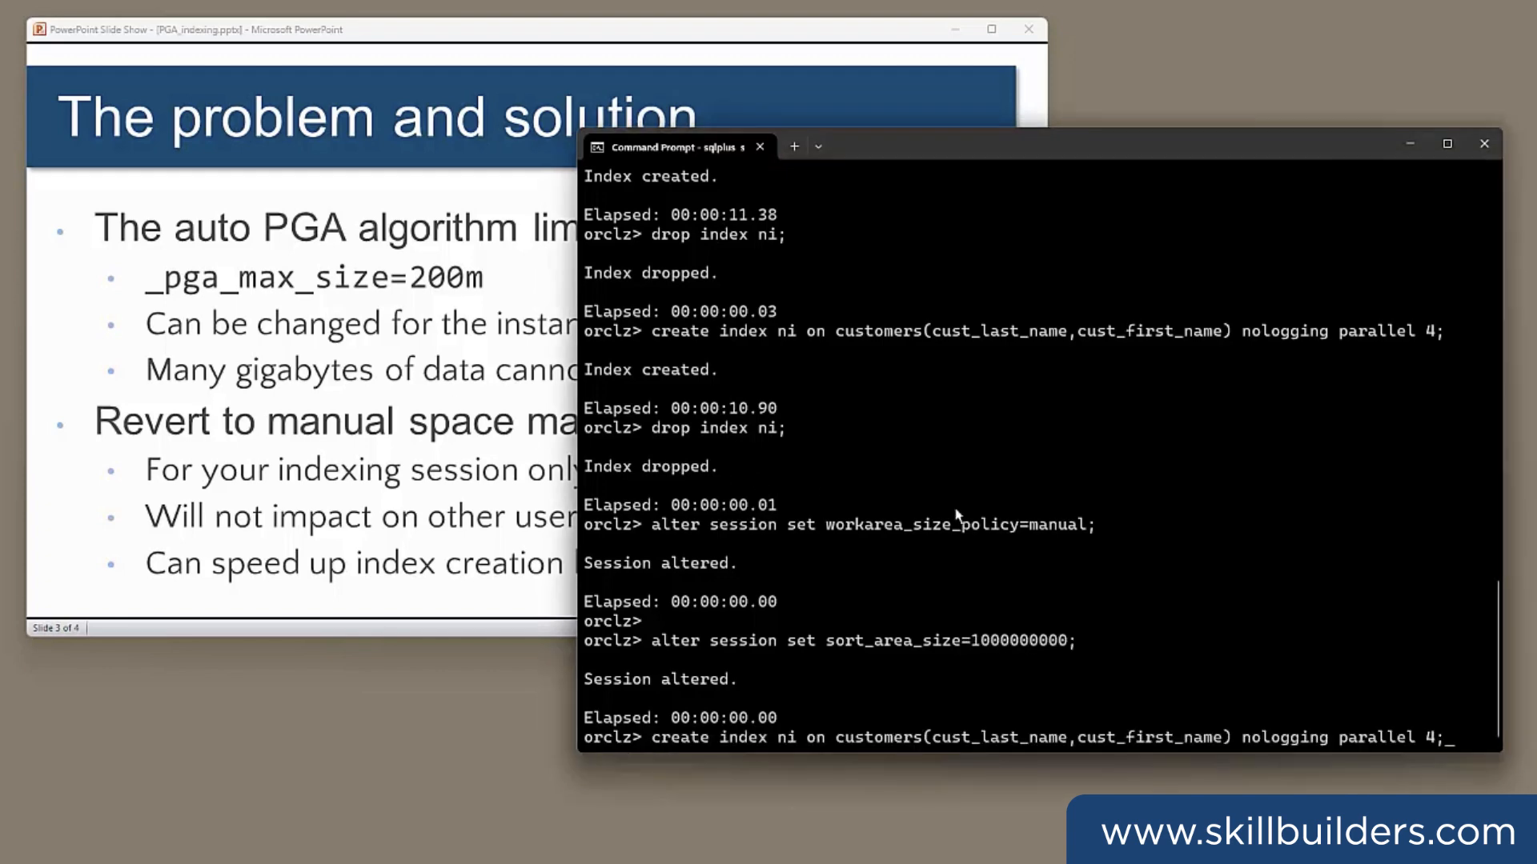
Create index ni in 5.54 seconds, drop it, and recreate it in 5.41 seconds
{"action": "scroll", "scroll_direction": "down", "scroll_amount": 3}
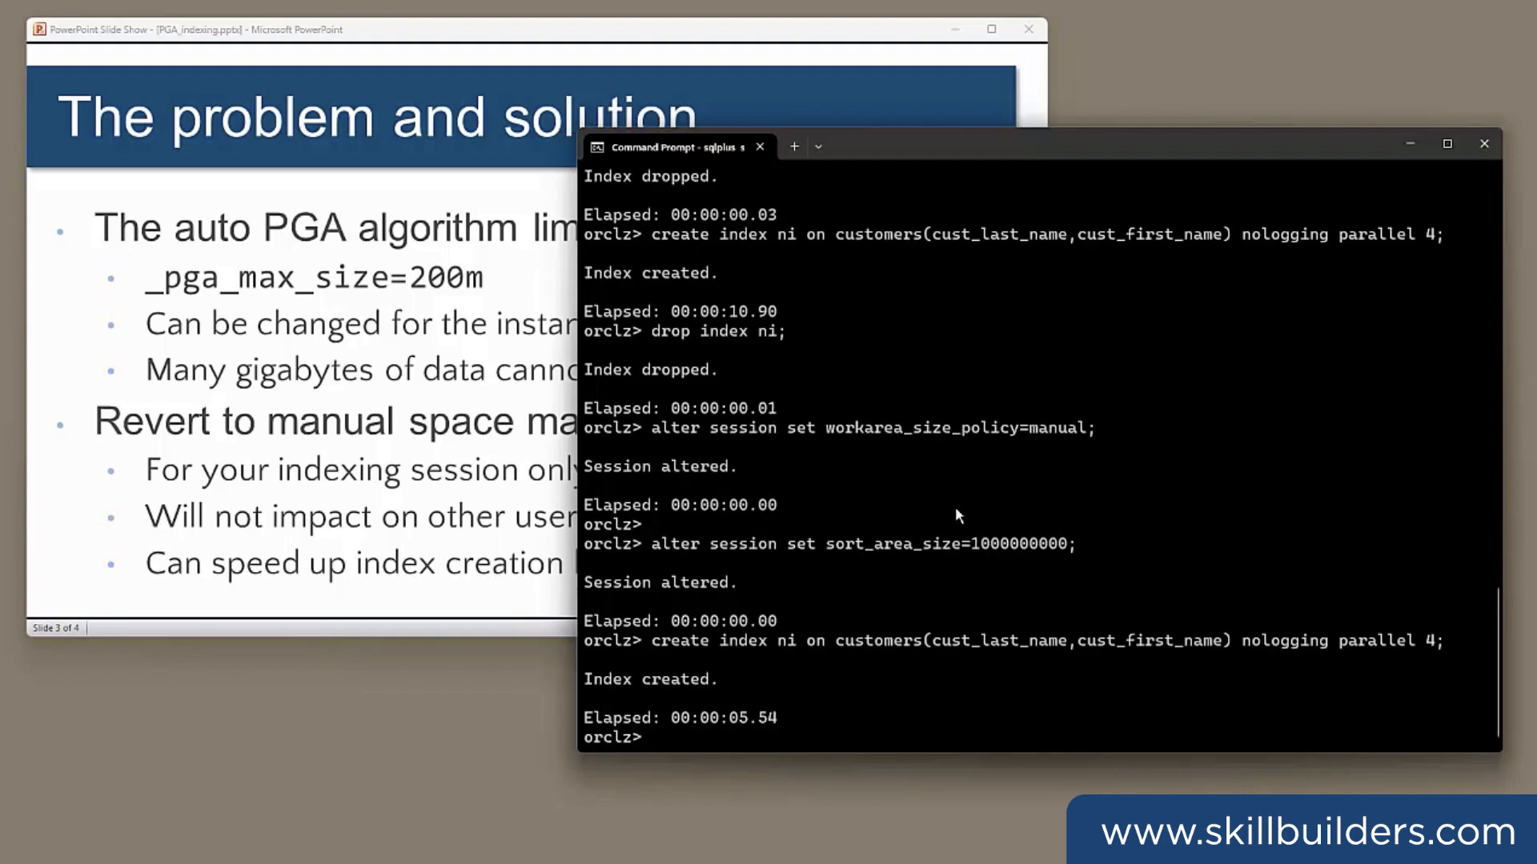
{"action": "type", "text": "drop index ni;"}
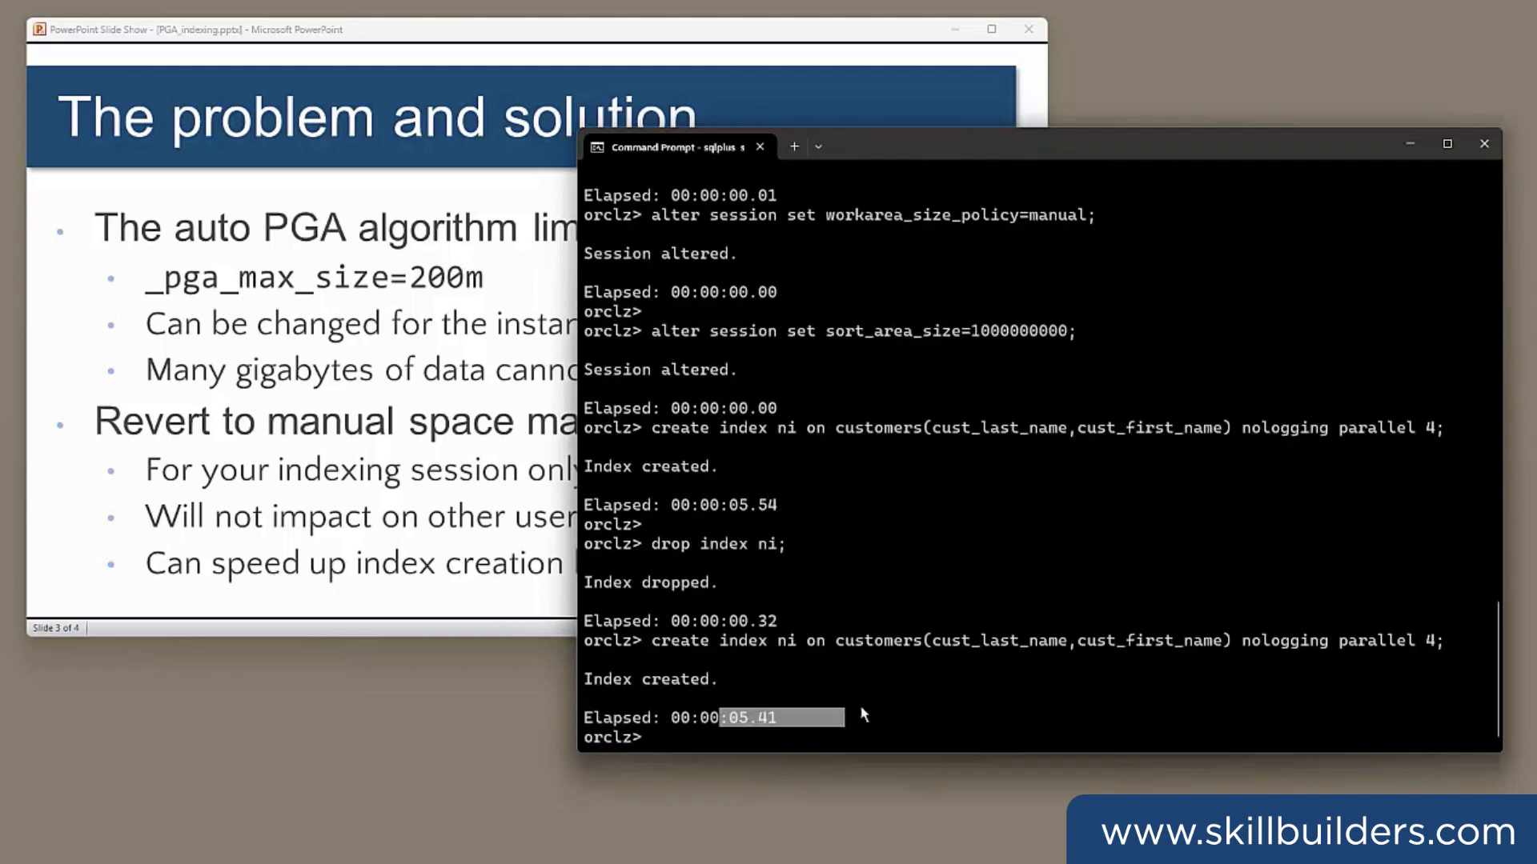
{"action": "mouse_move", "coordinate": [778, 803]}
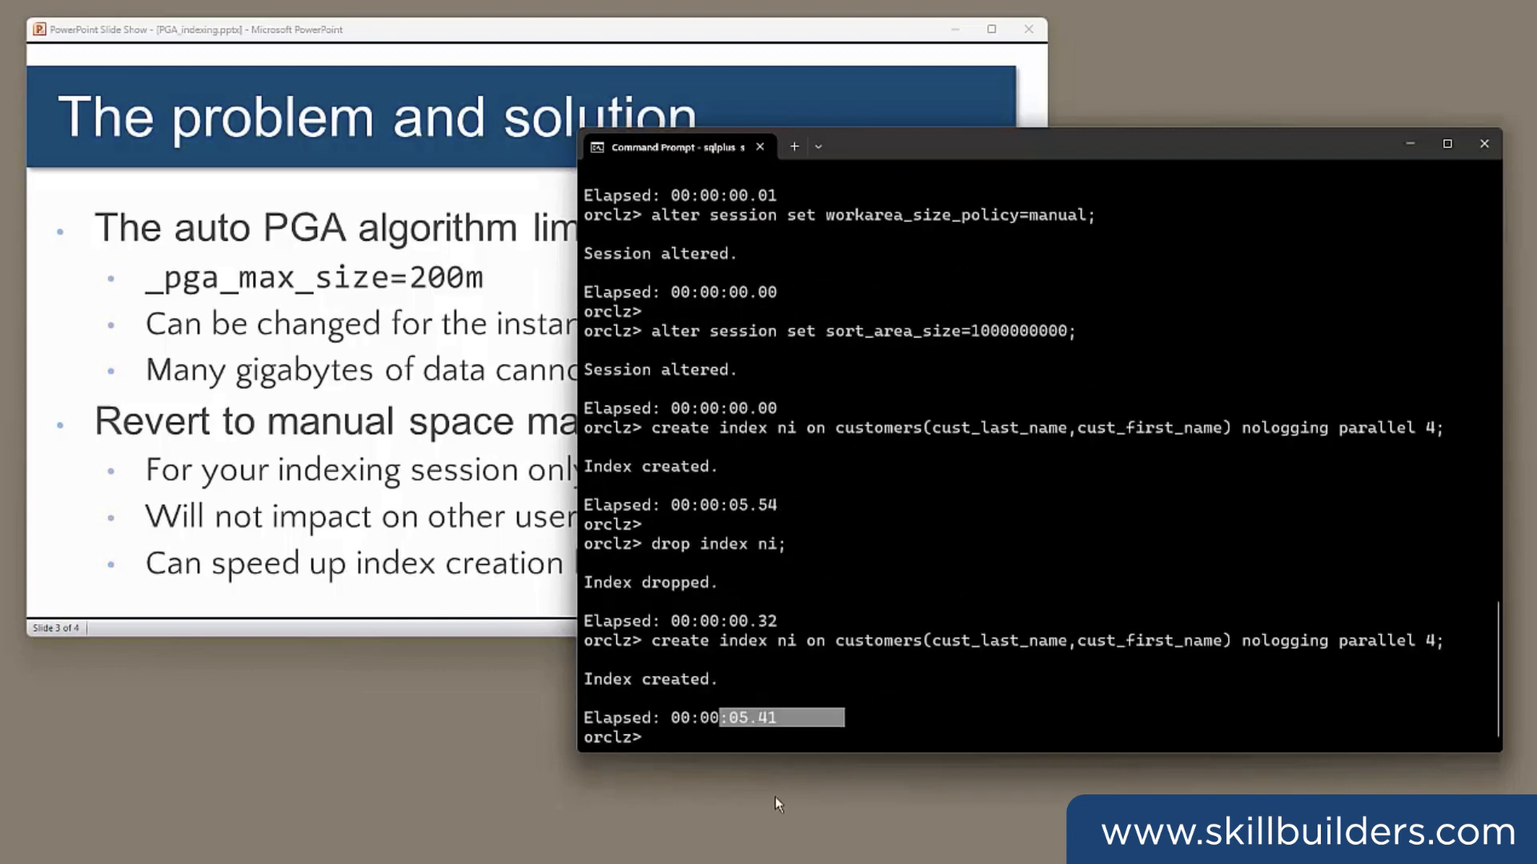